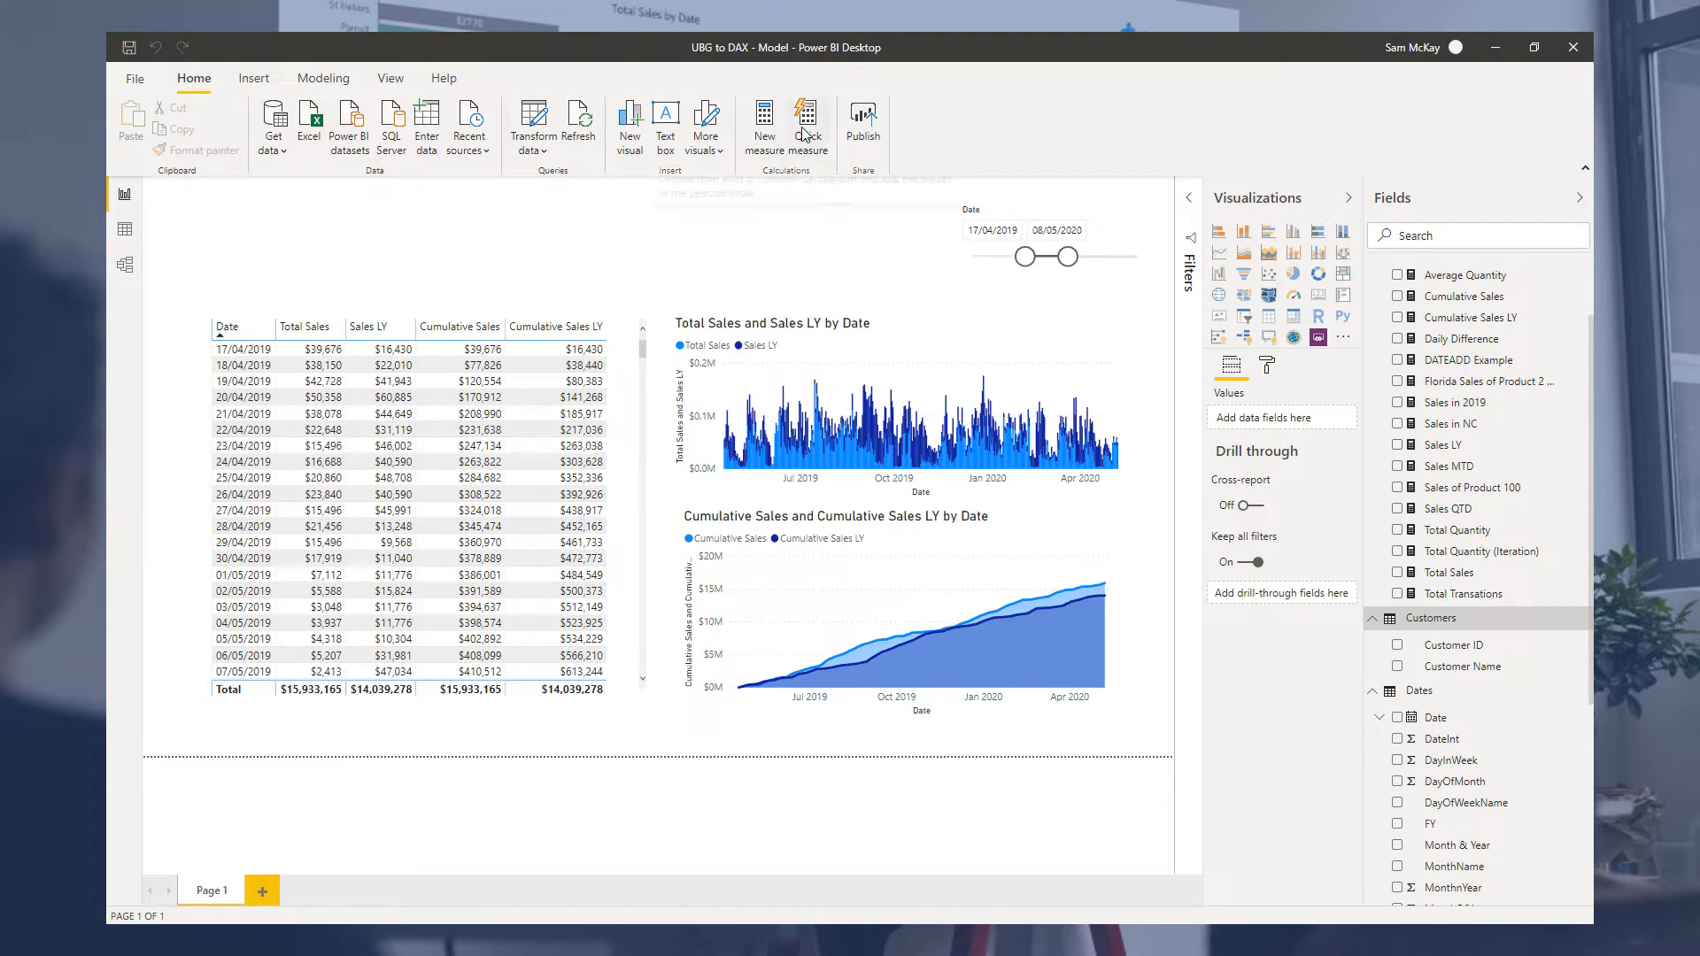
mouse_move(806, 122)
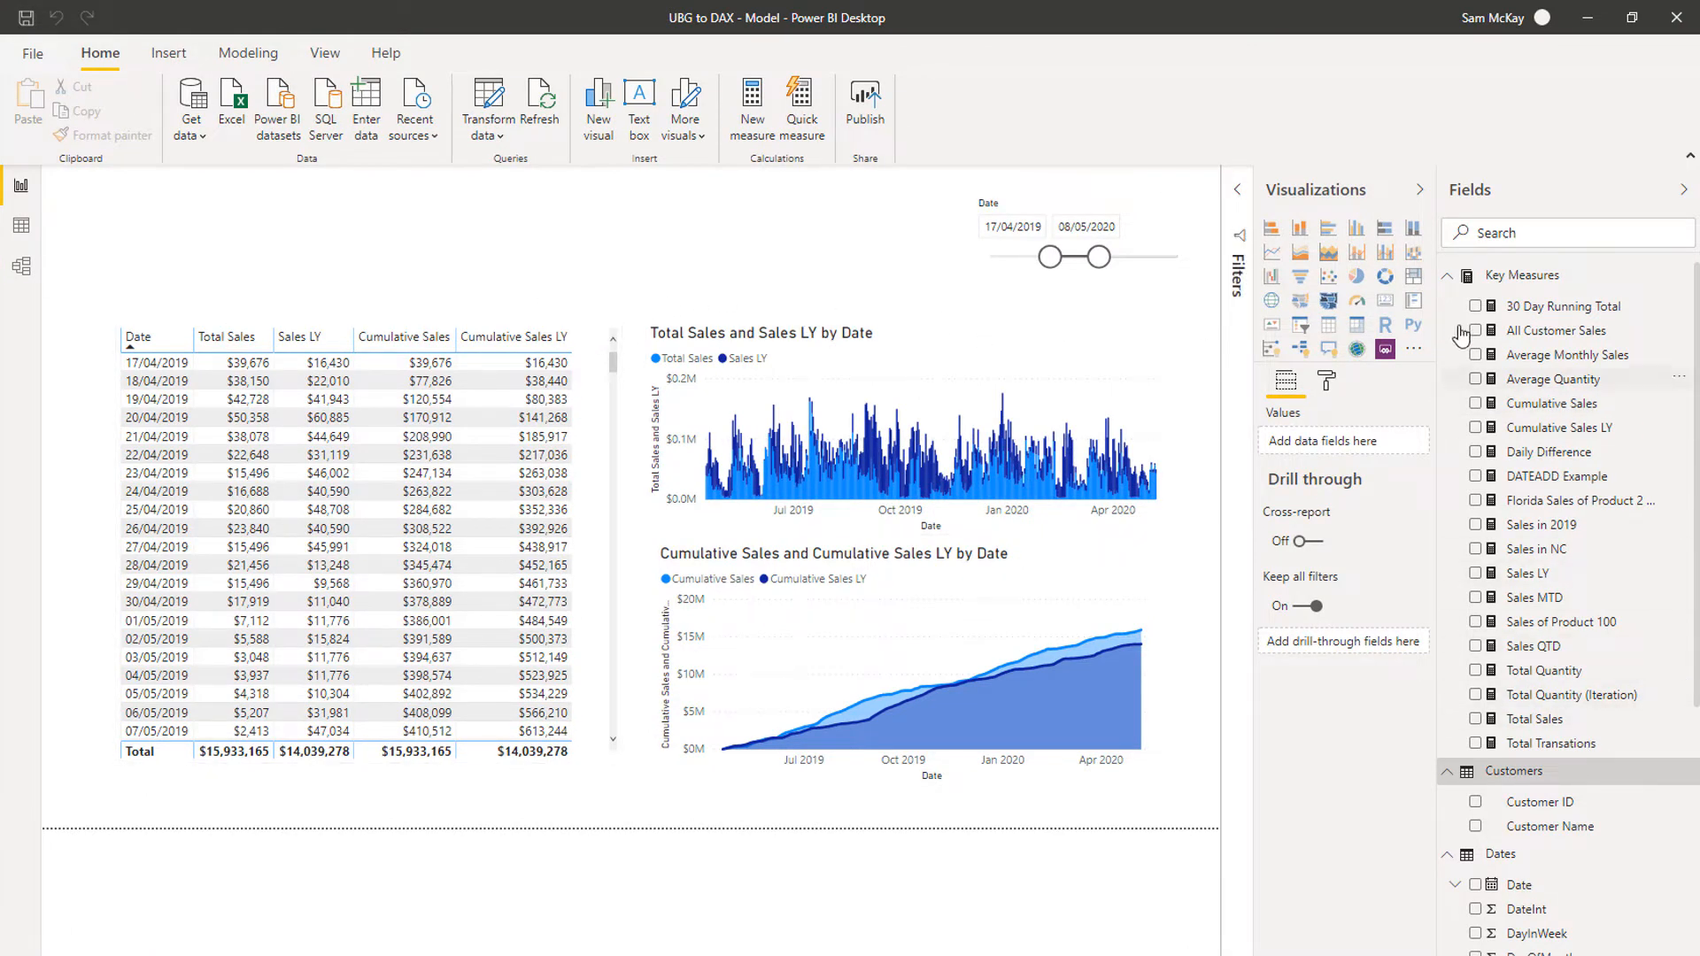
mouse_move(1571, 458)
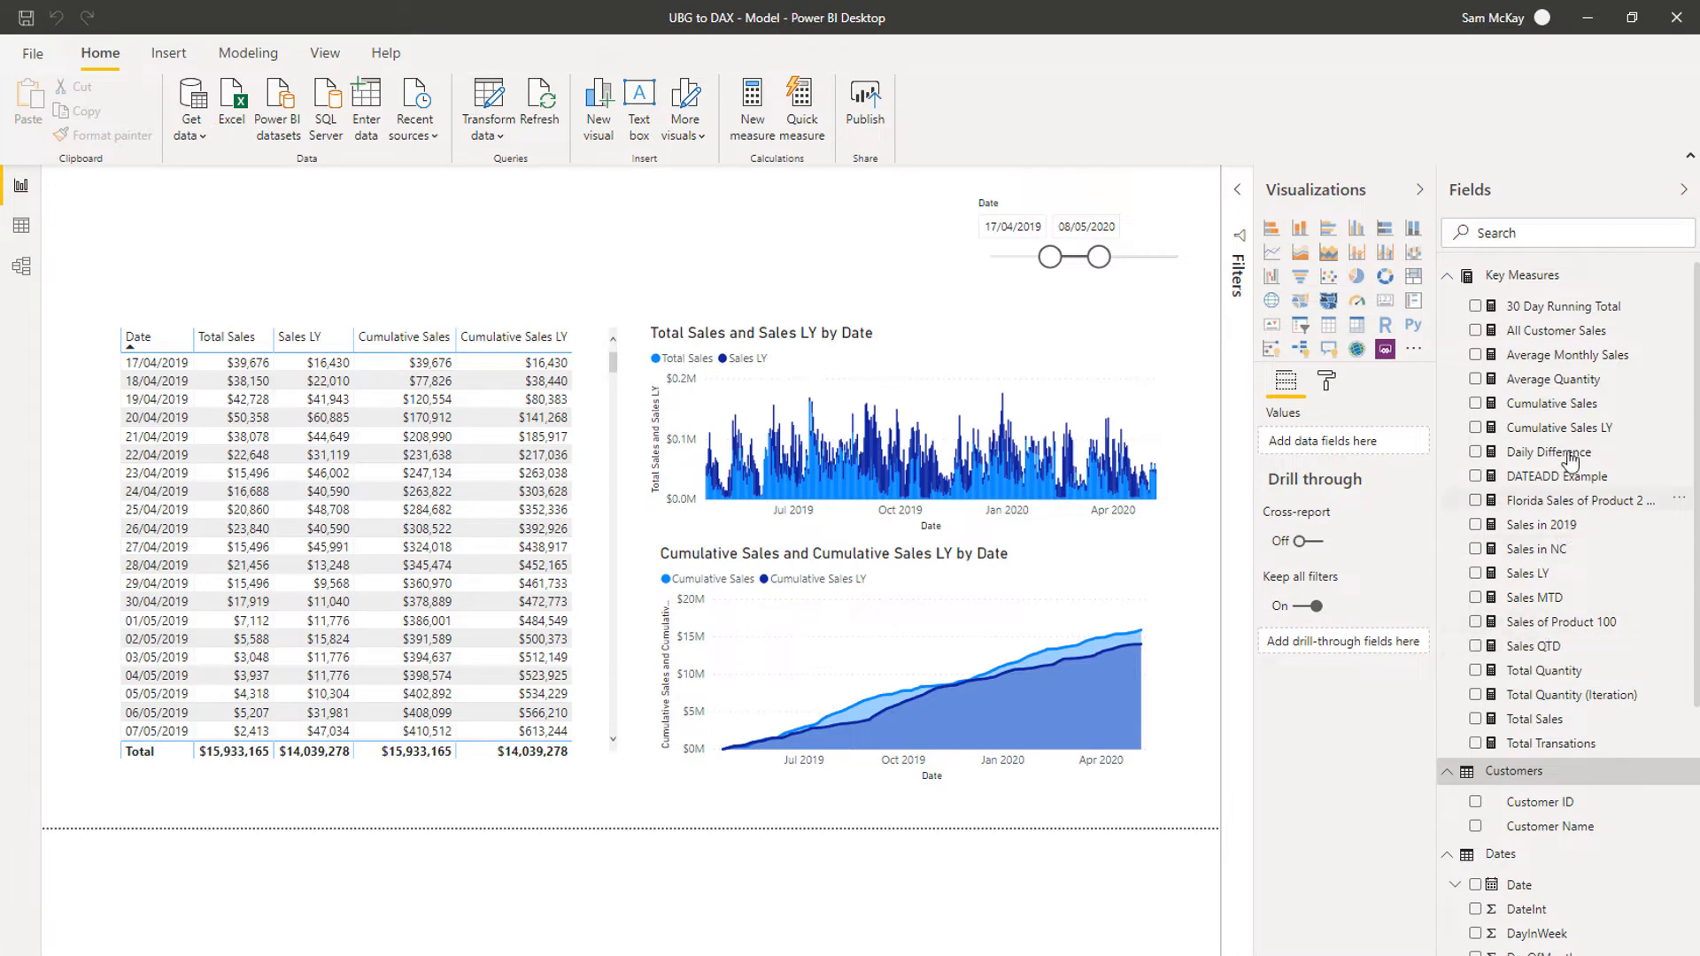
mouse_move(1418, 380)
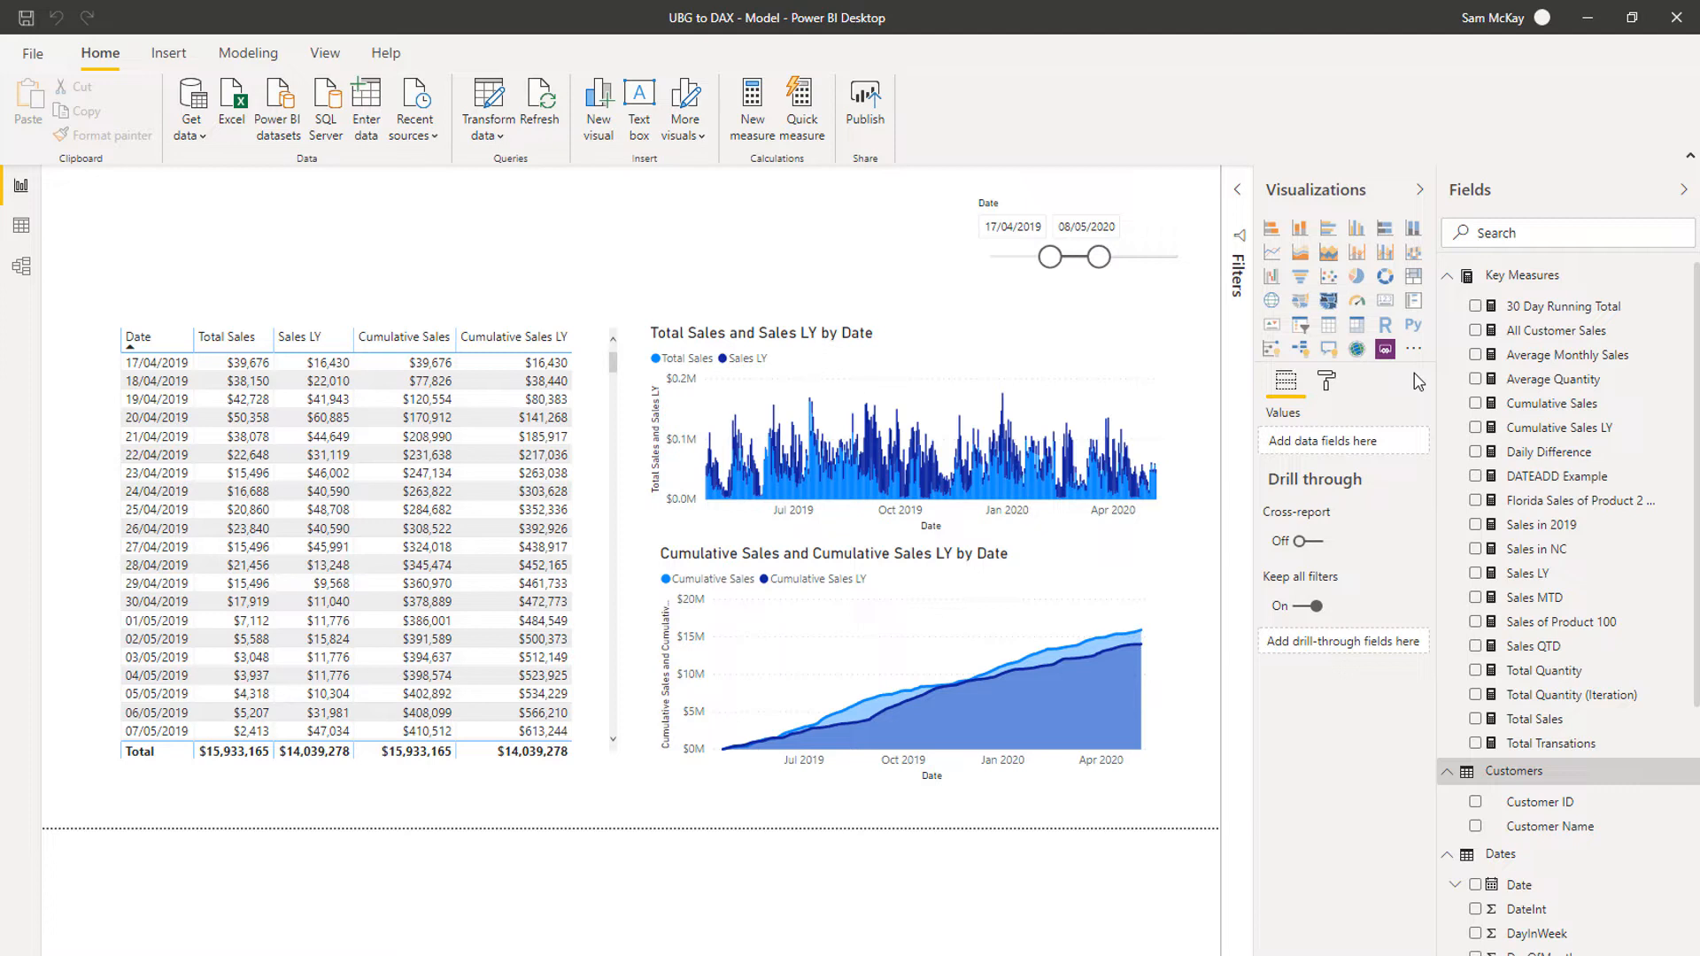
mouse_move(1509, 329)
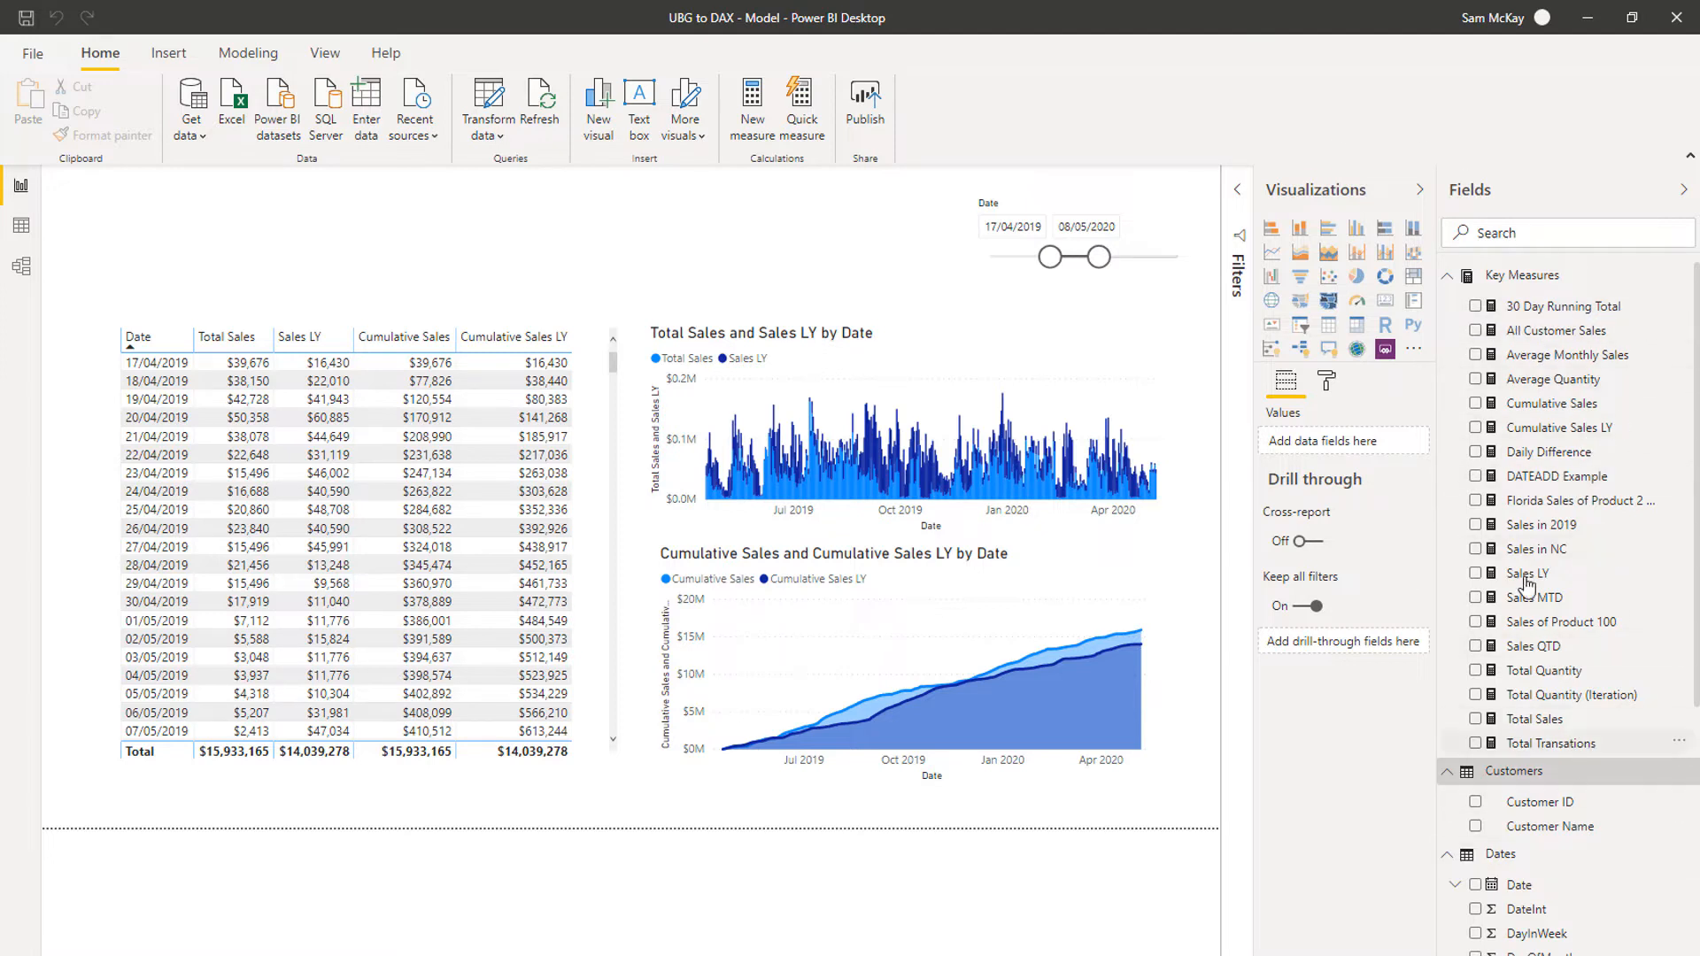
mouse_move(1545, 377)
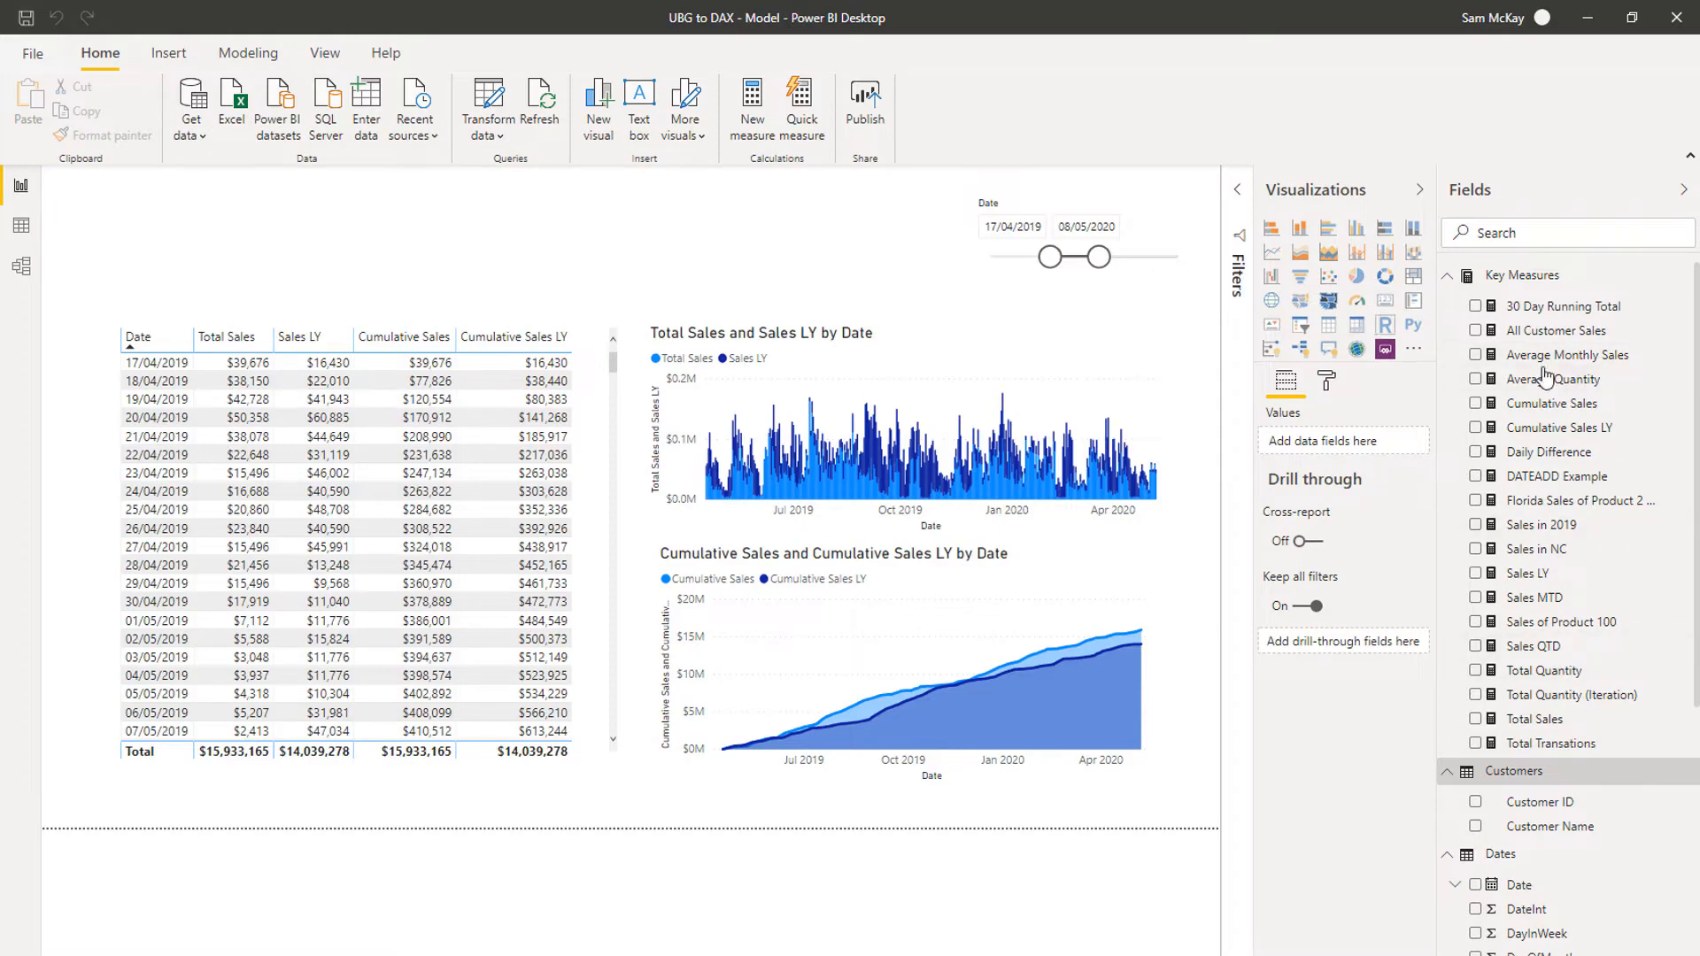
mouse_move(1533, 421)
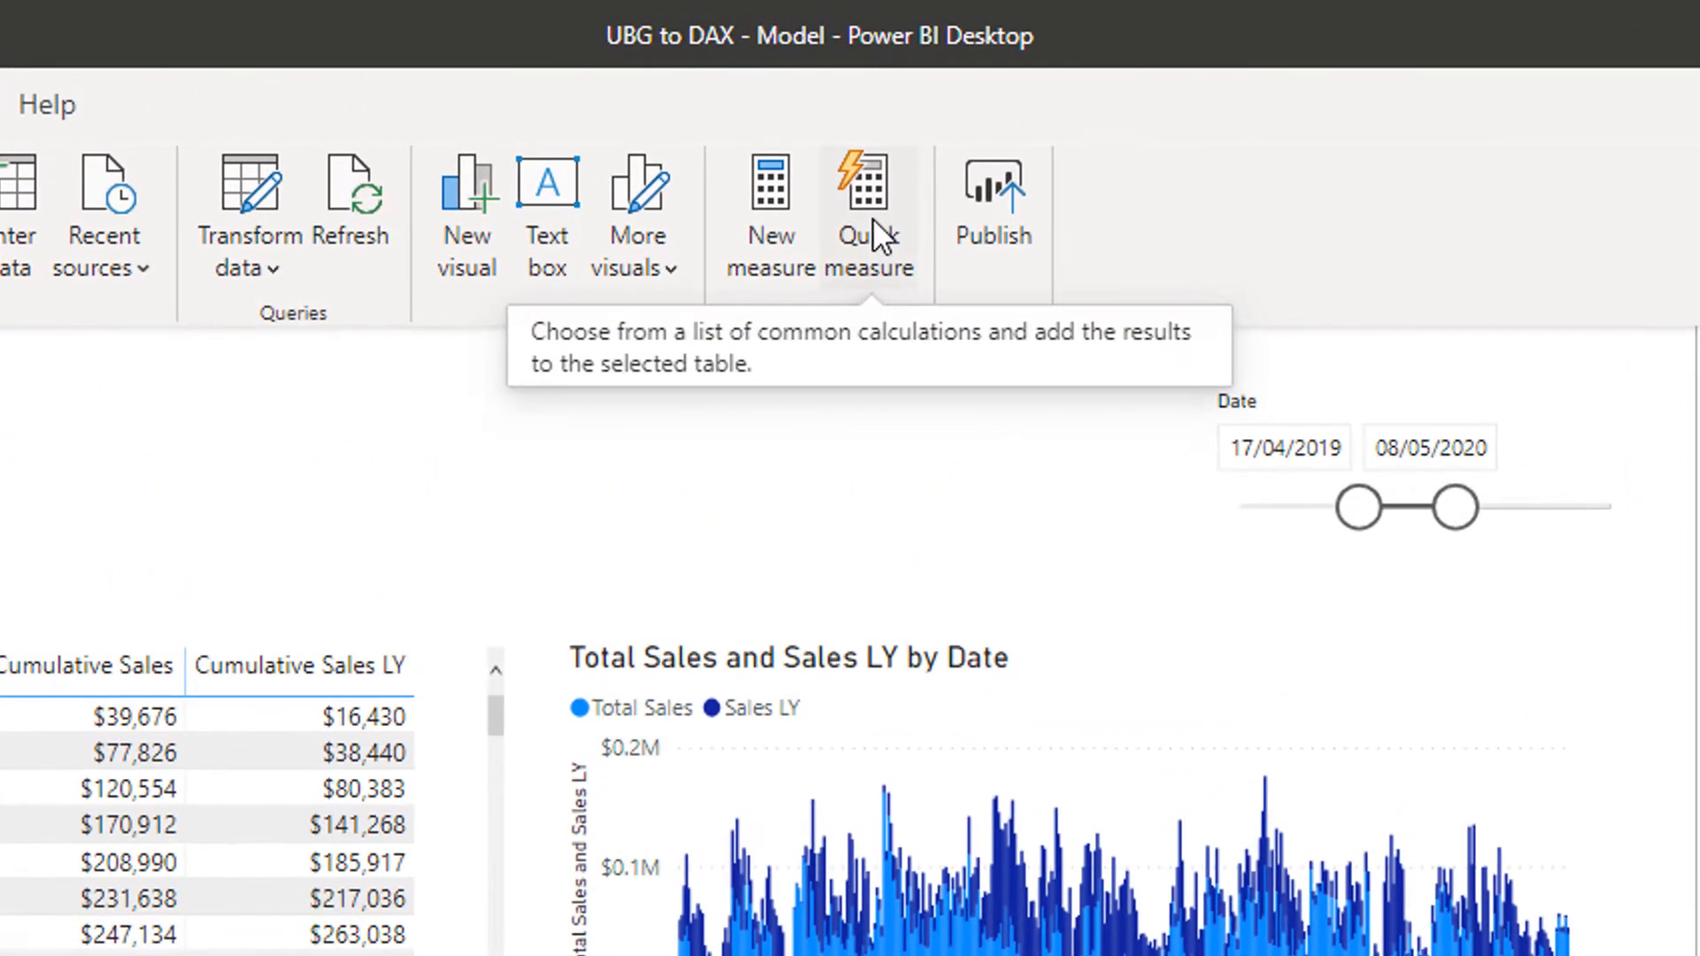
Open Quick measures and expand its Calculation list to browse aggregate, time intelligence and other options
click(863, 195)
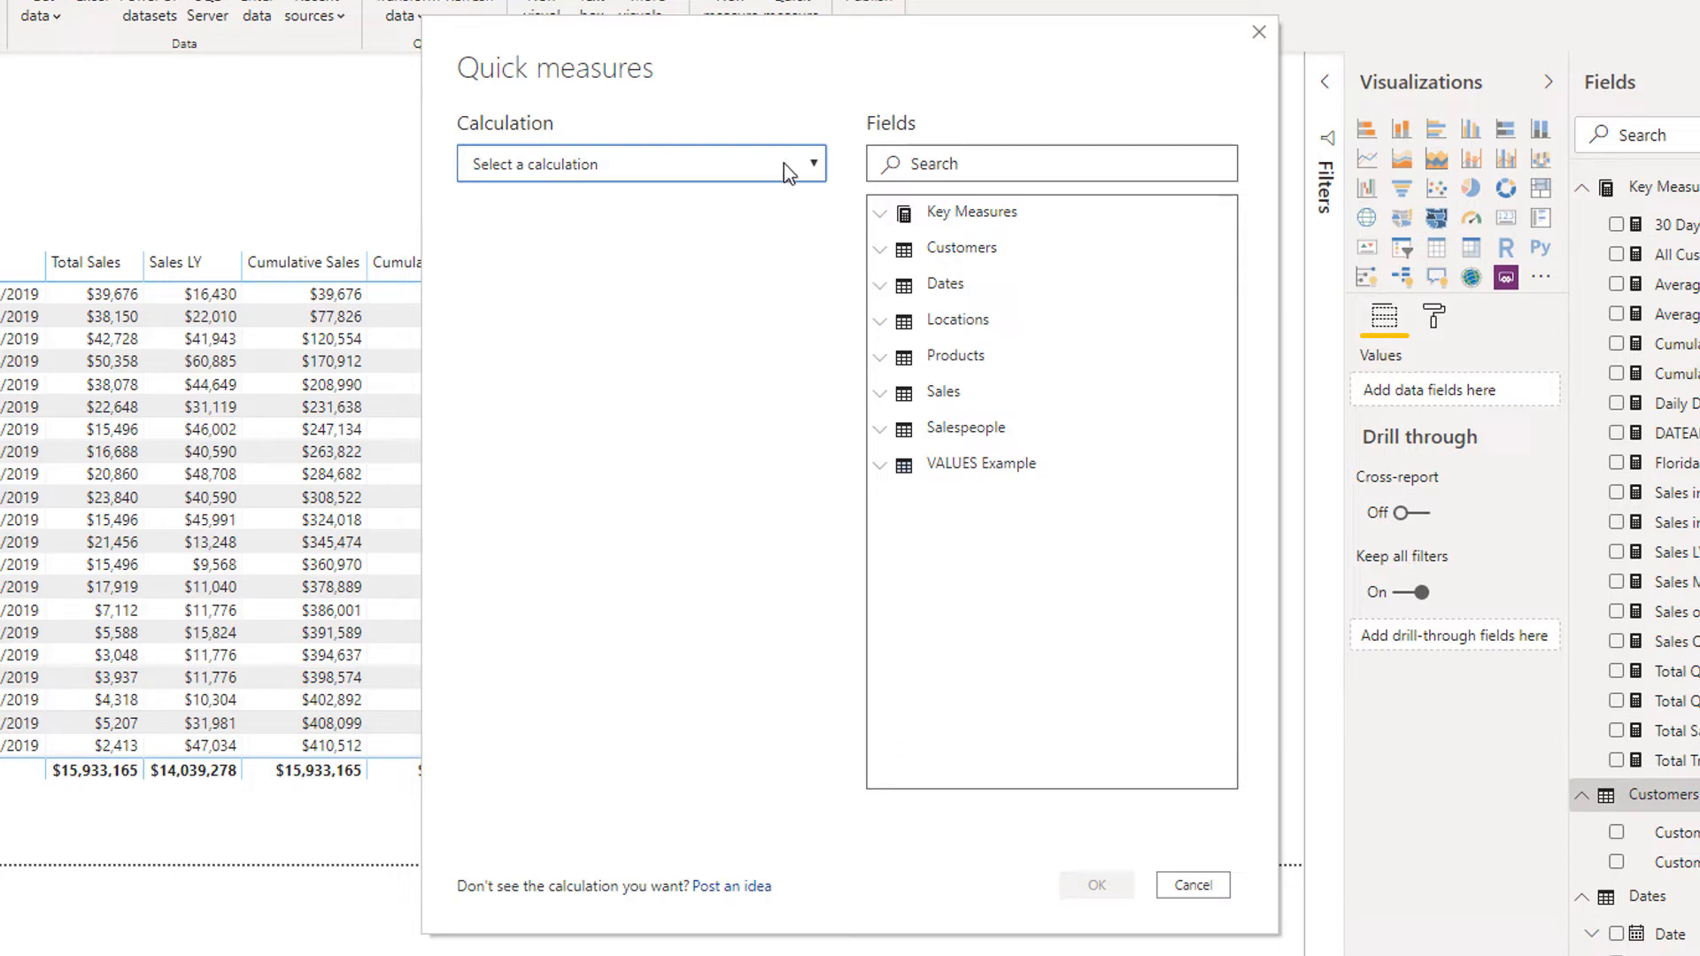
click(805, 164)
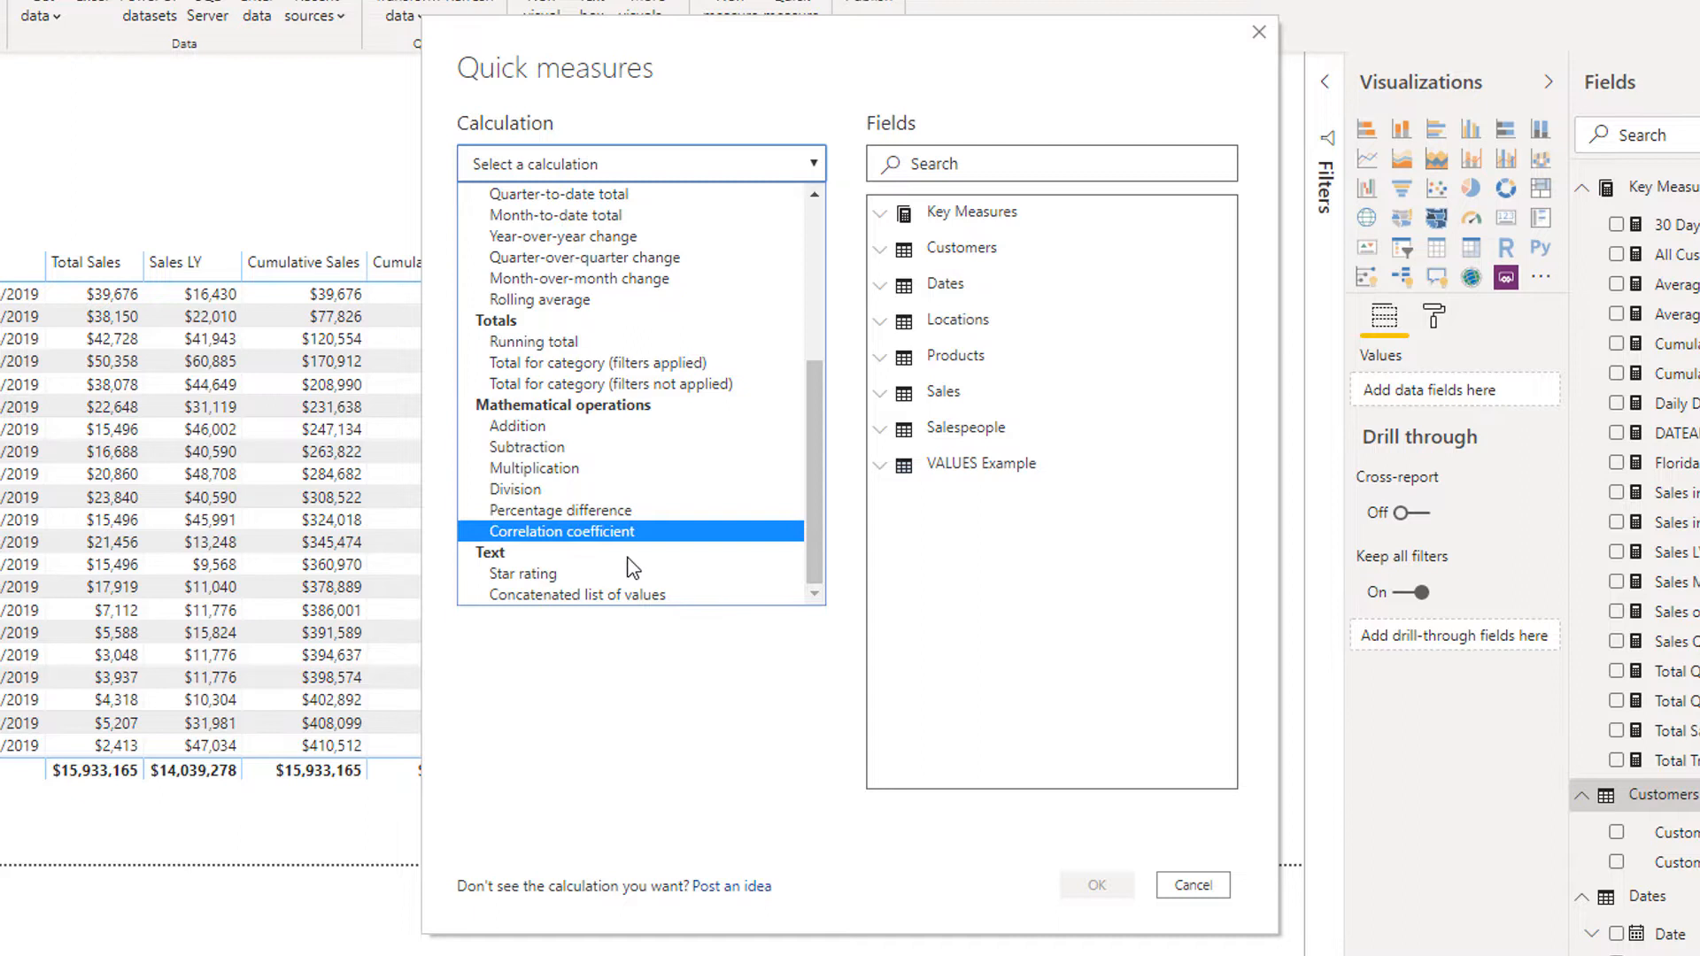
scroll(up, 3)
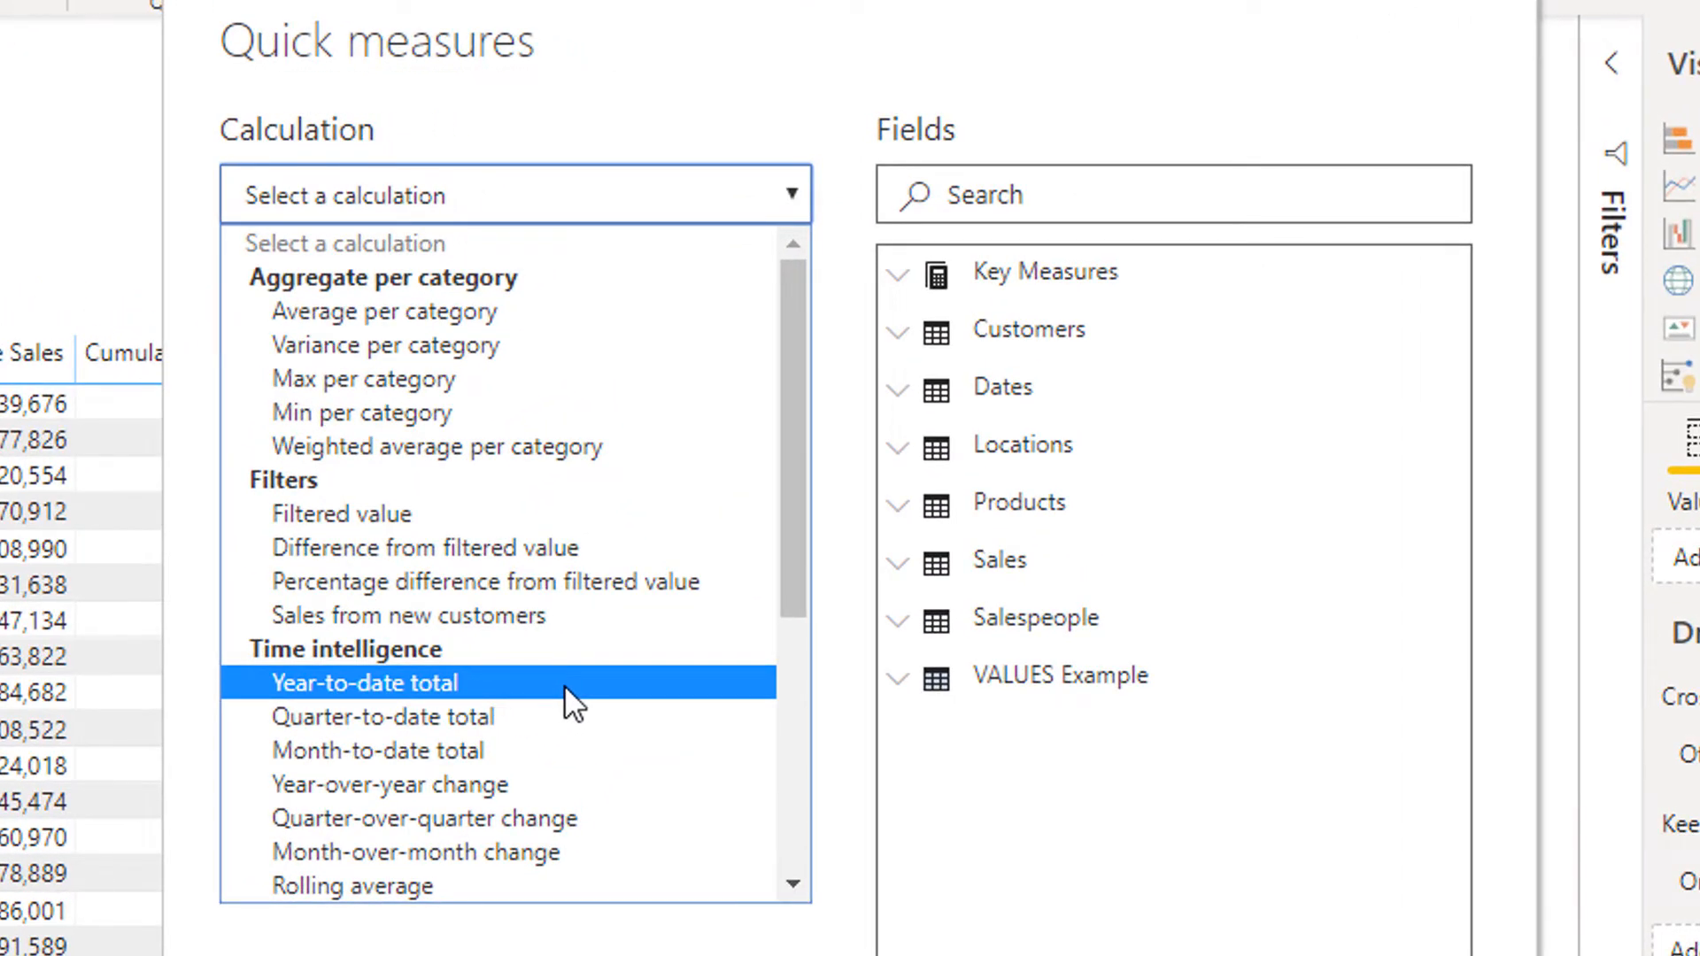
Create a Year-to-date total quick measure from Total Sales with Dates > Date
click(365, 682)
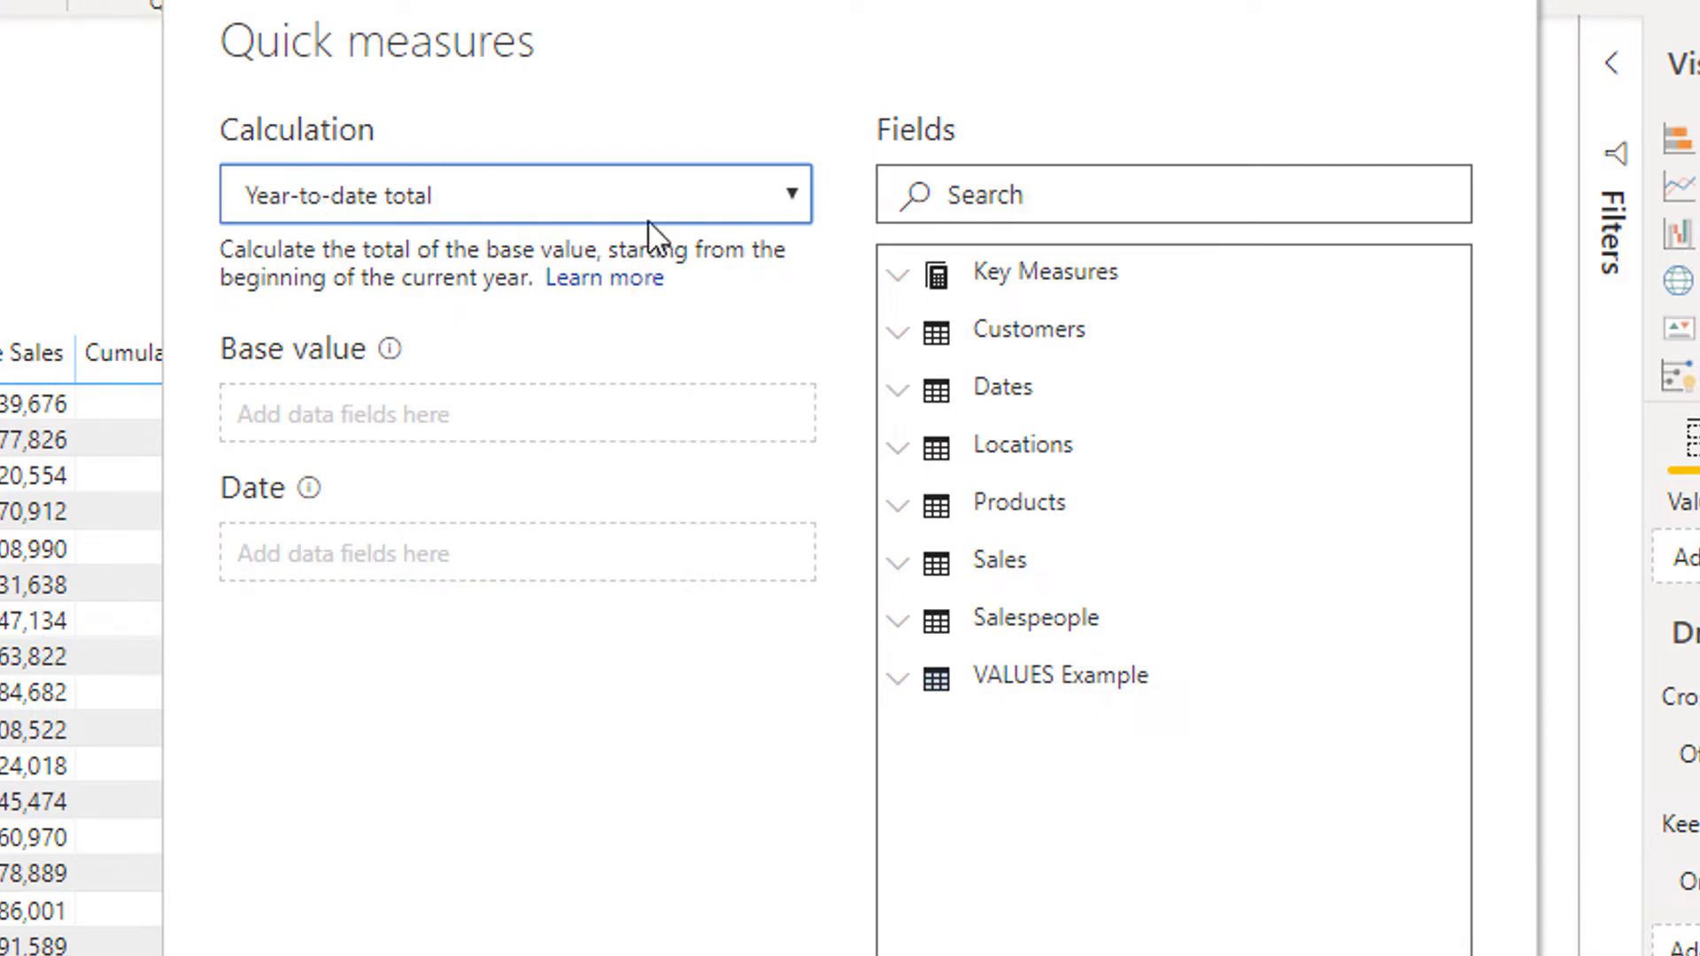
mouse_move(1001, 323)
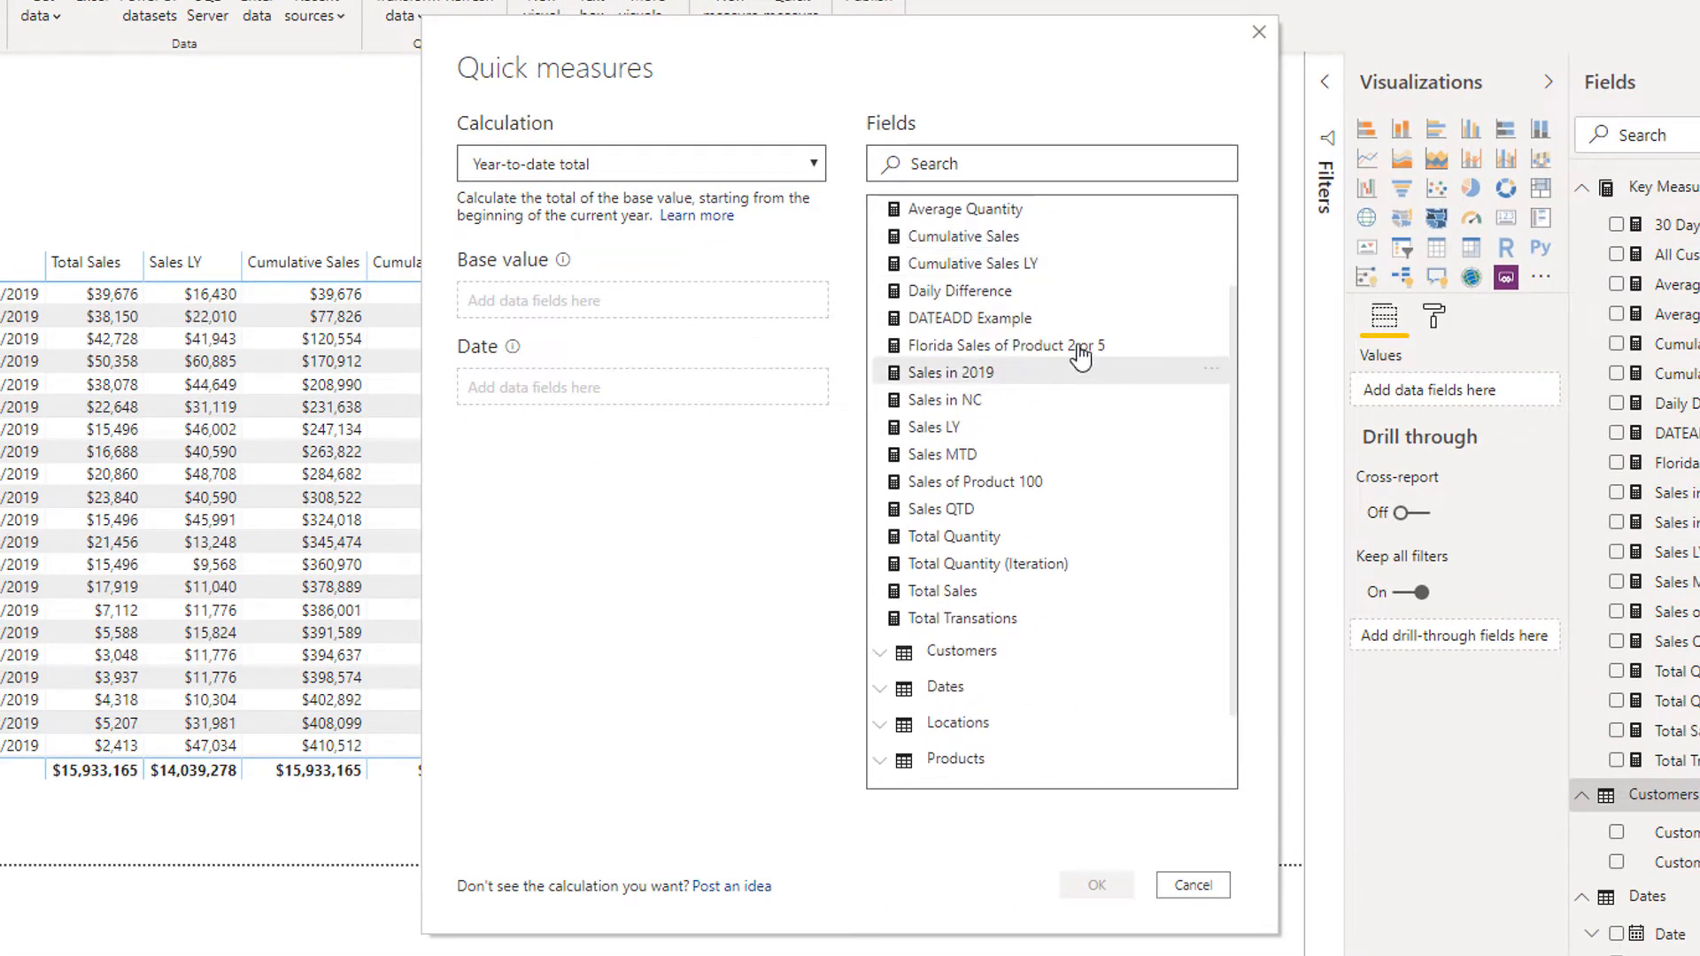
mouse_move(941, 591)
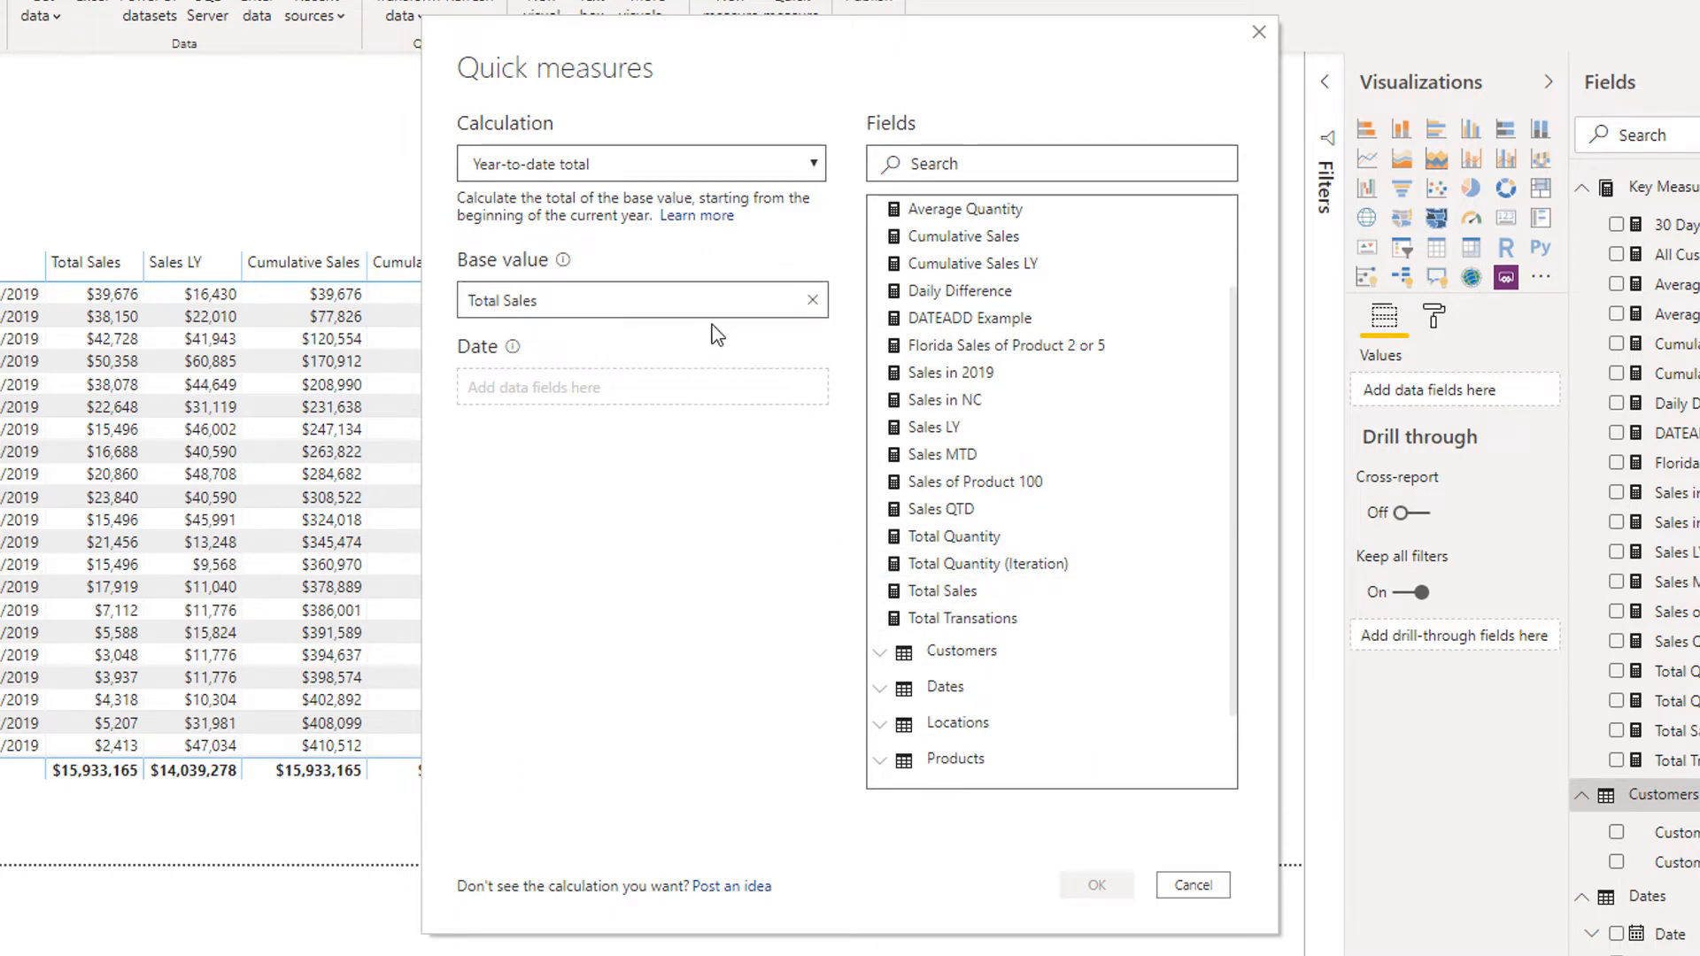
click(880, 212)
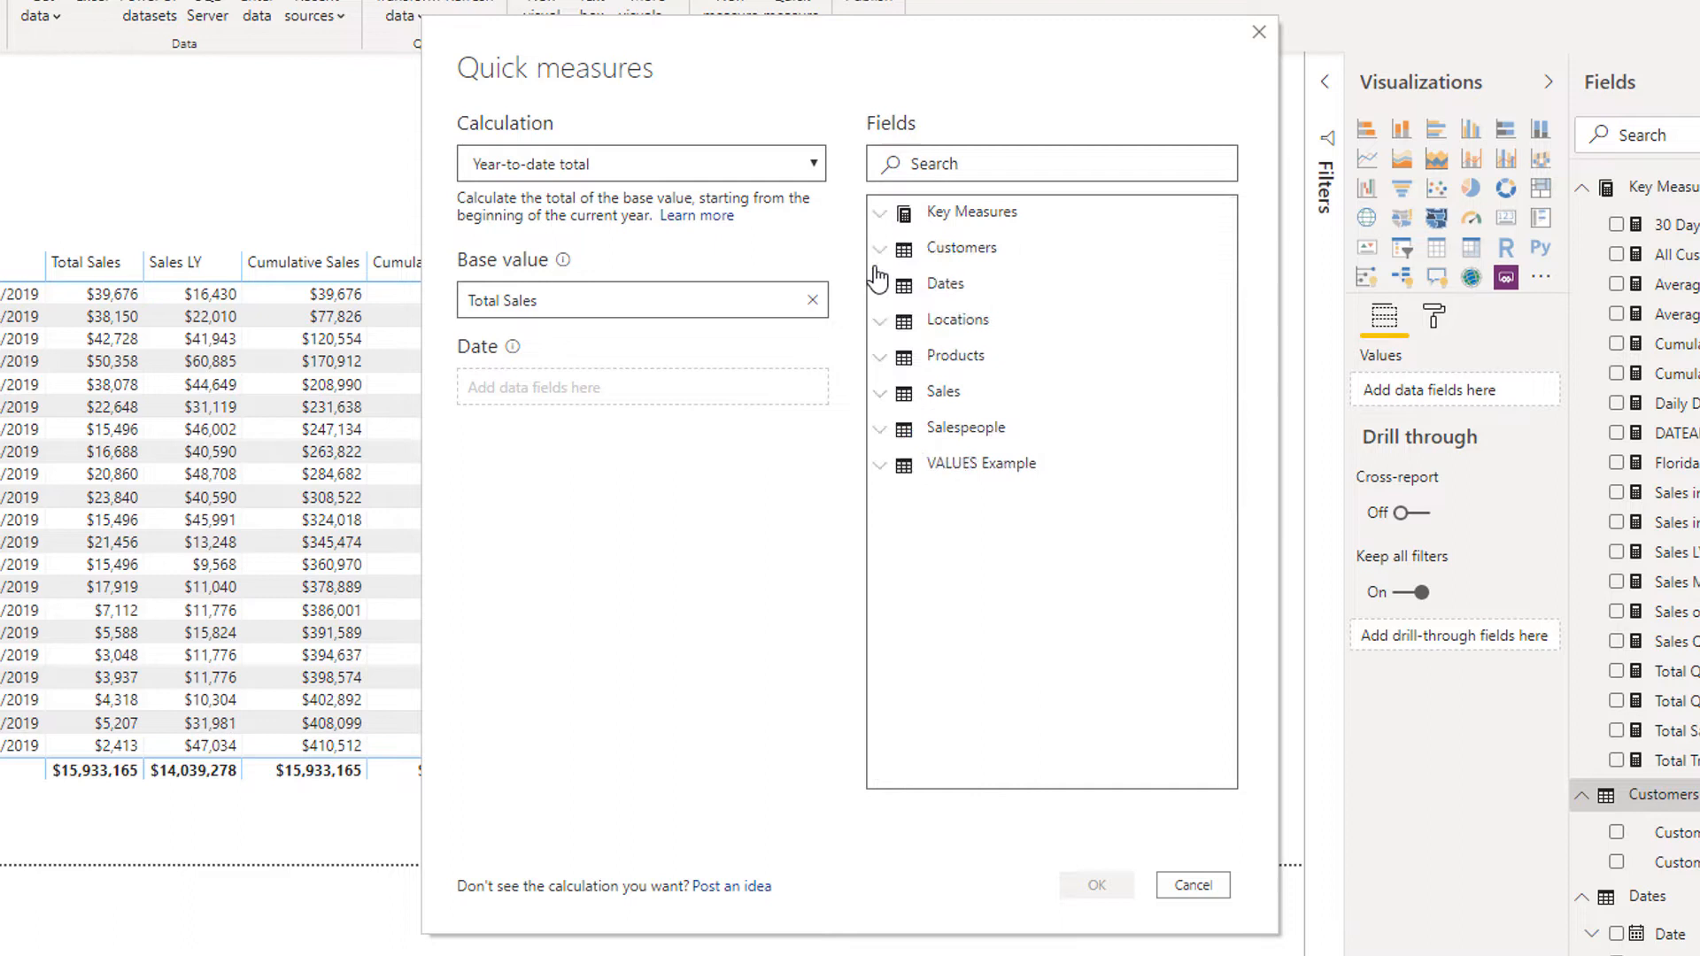
click(945, 283)
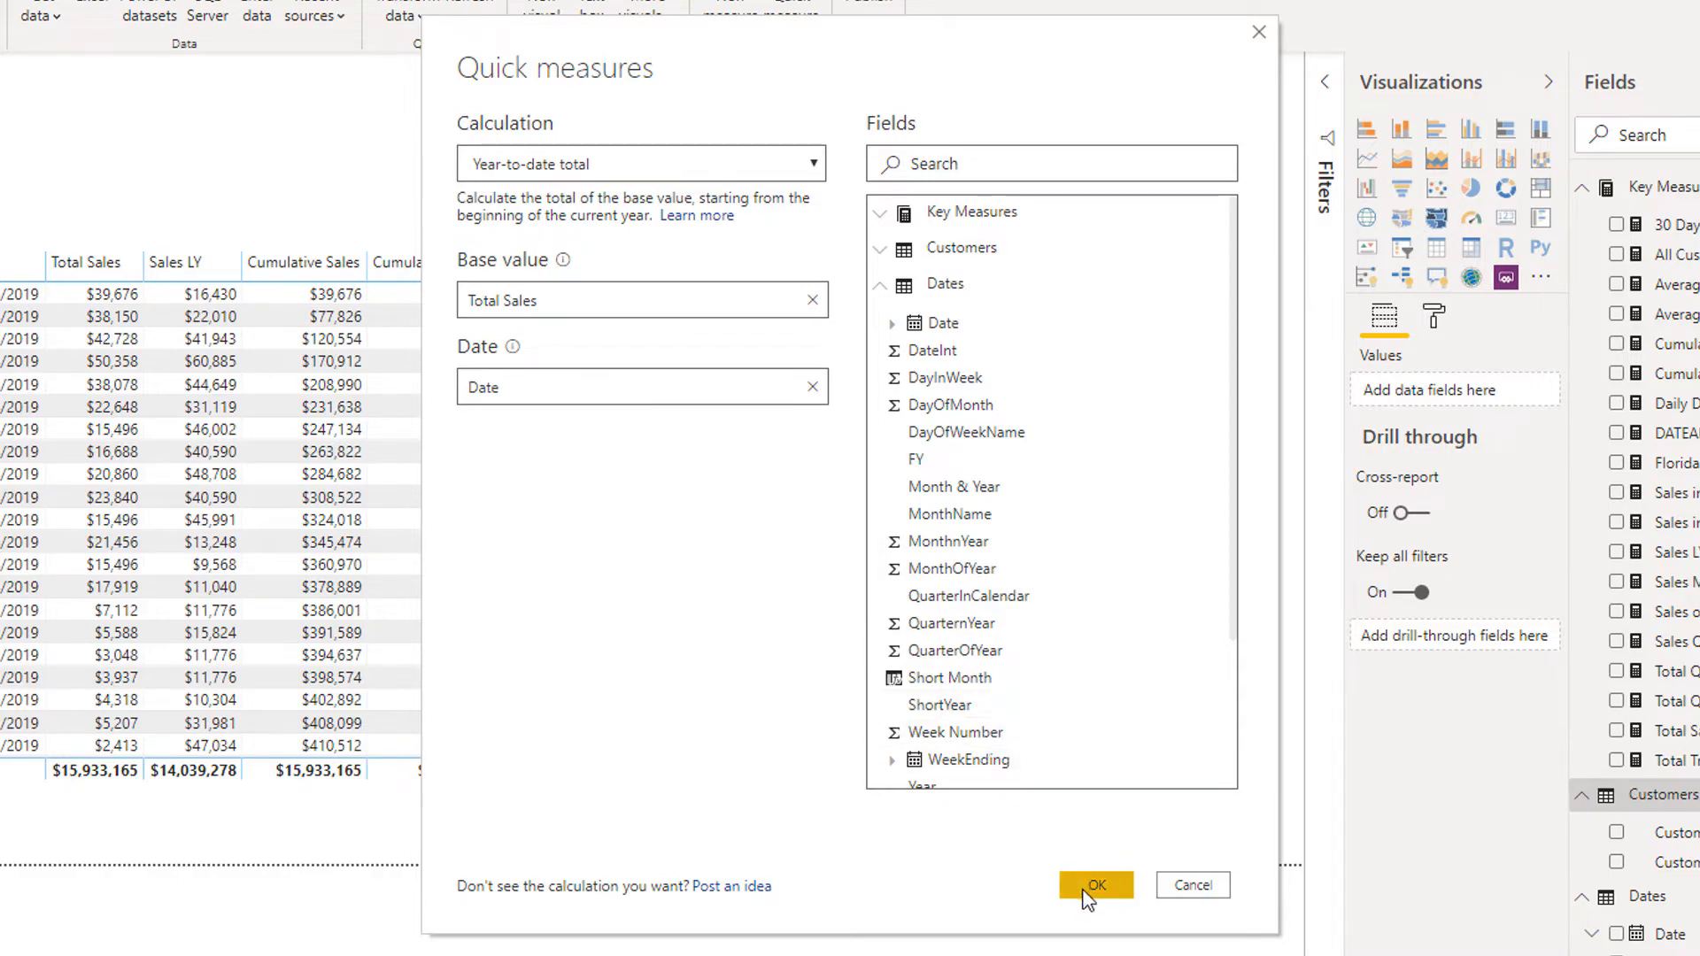
click(1094, 885)
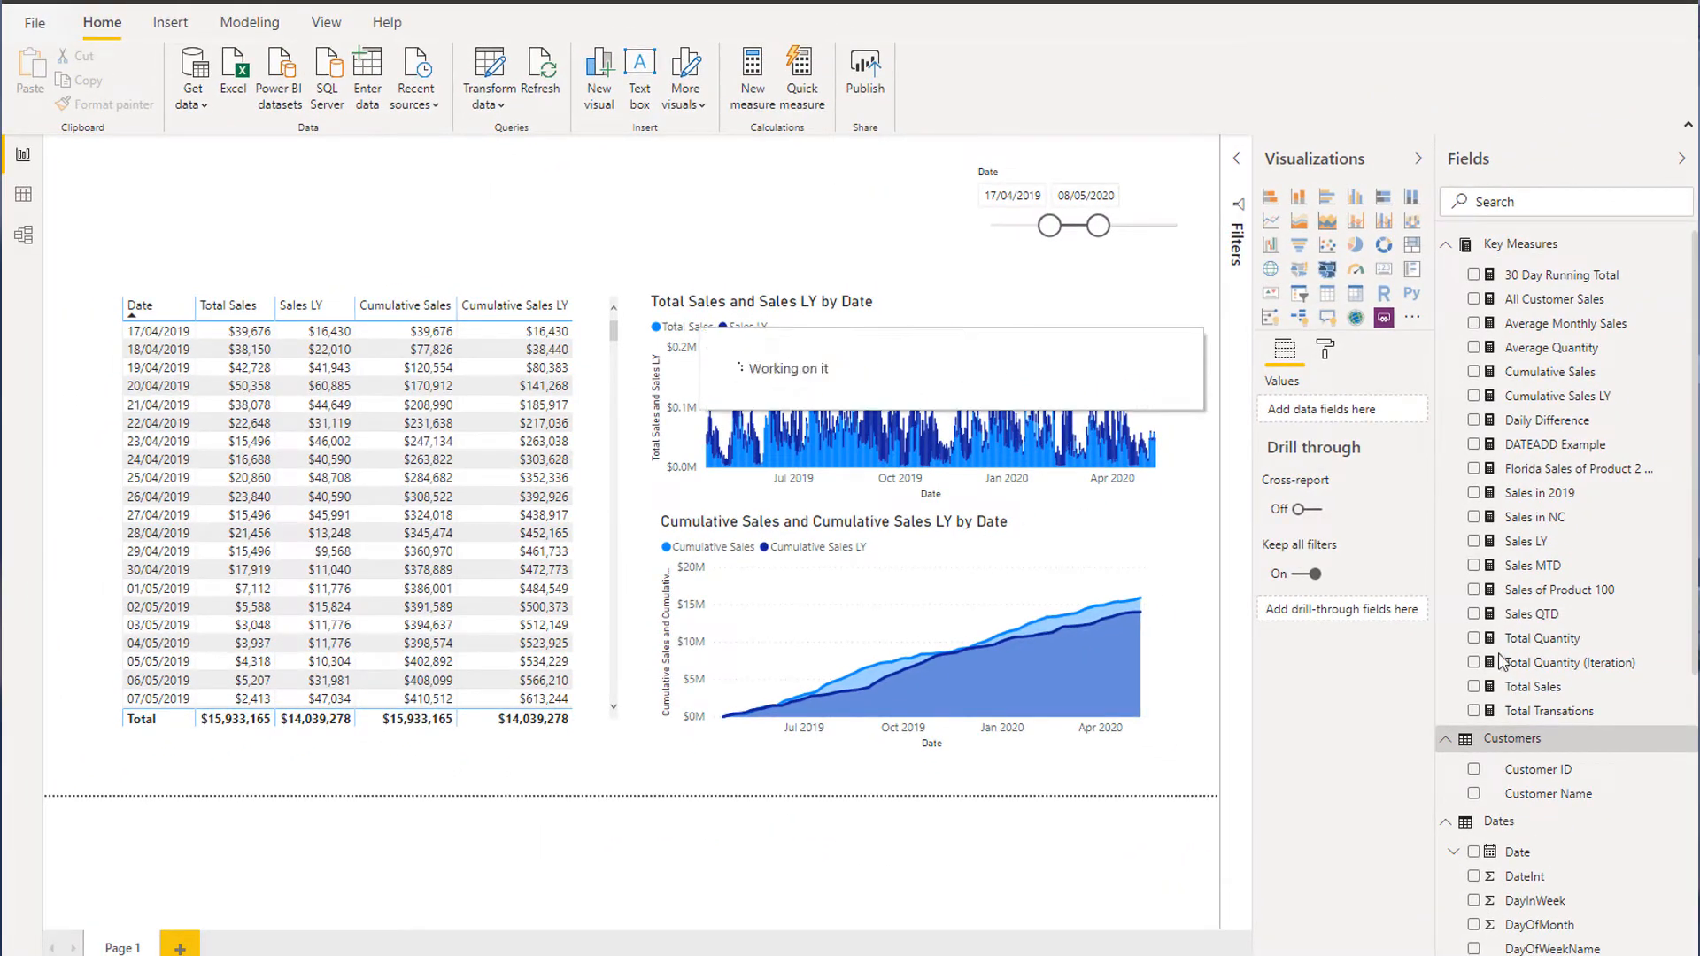
Select the new Total Sales YTD measure under Customers to show its formula
click(763, 76)
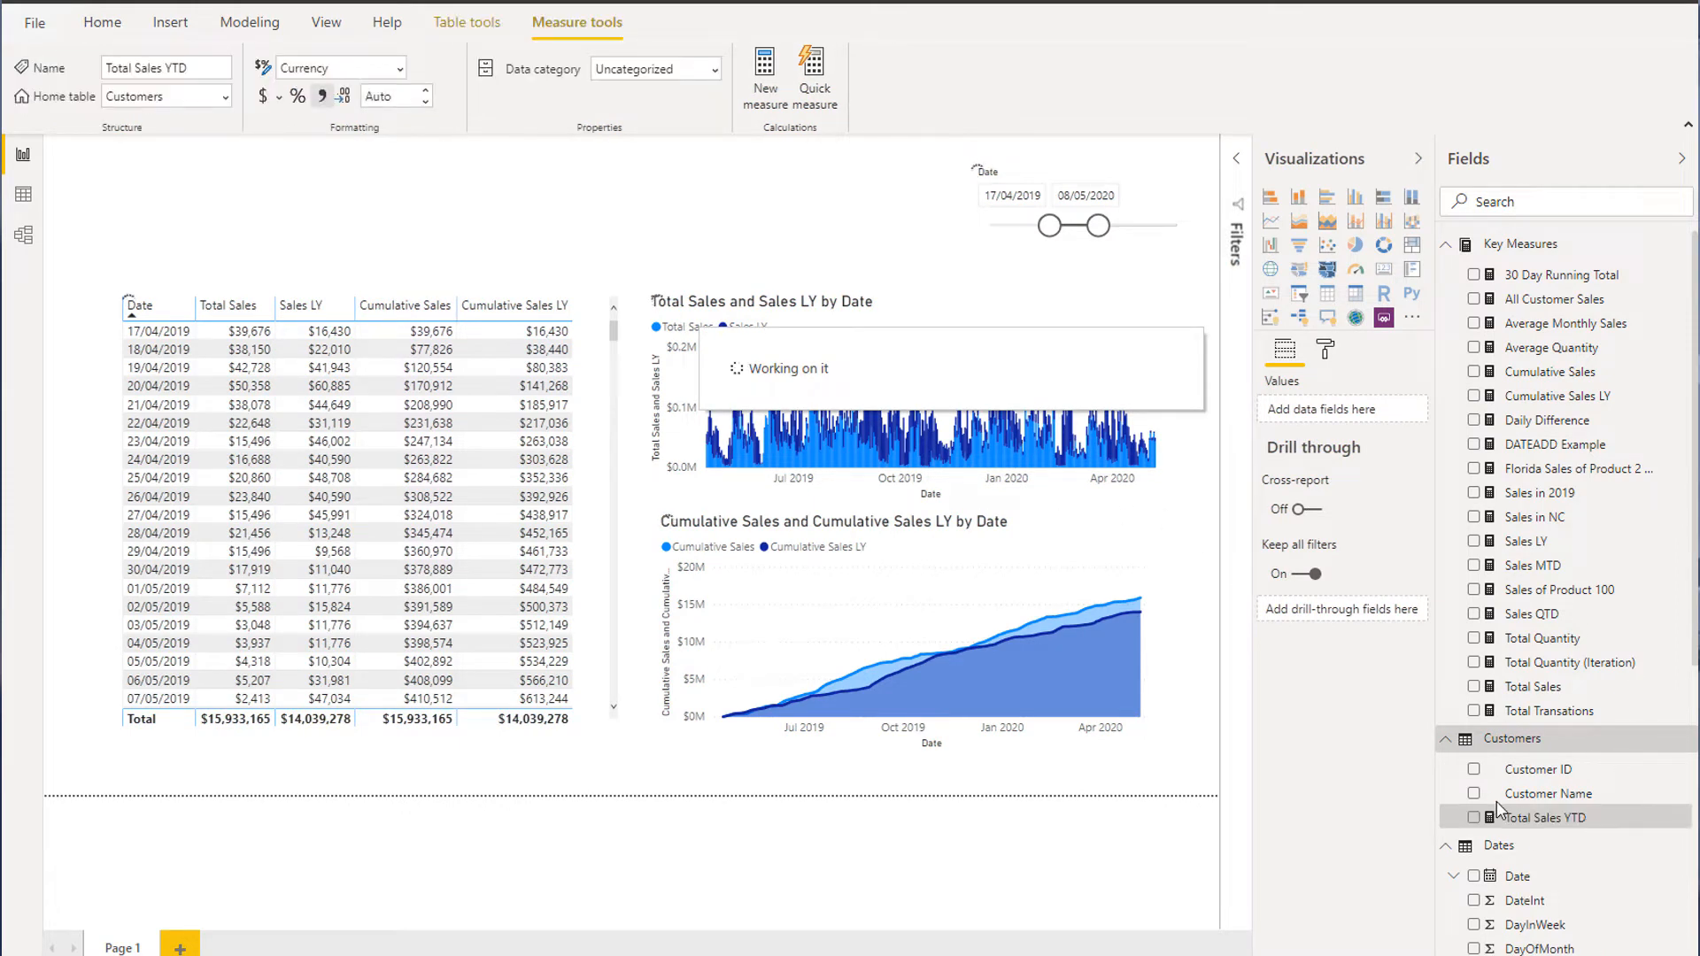
click(1549, 793)
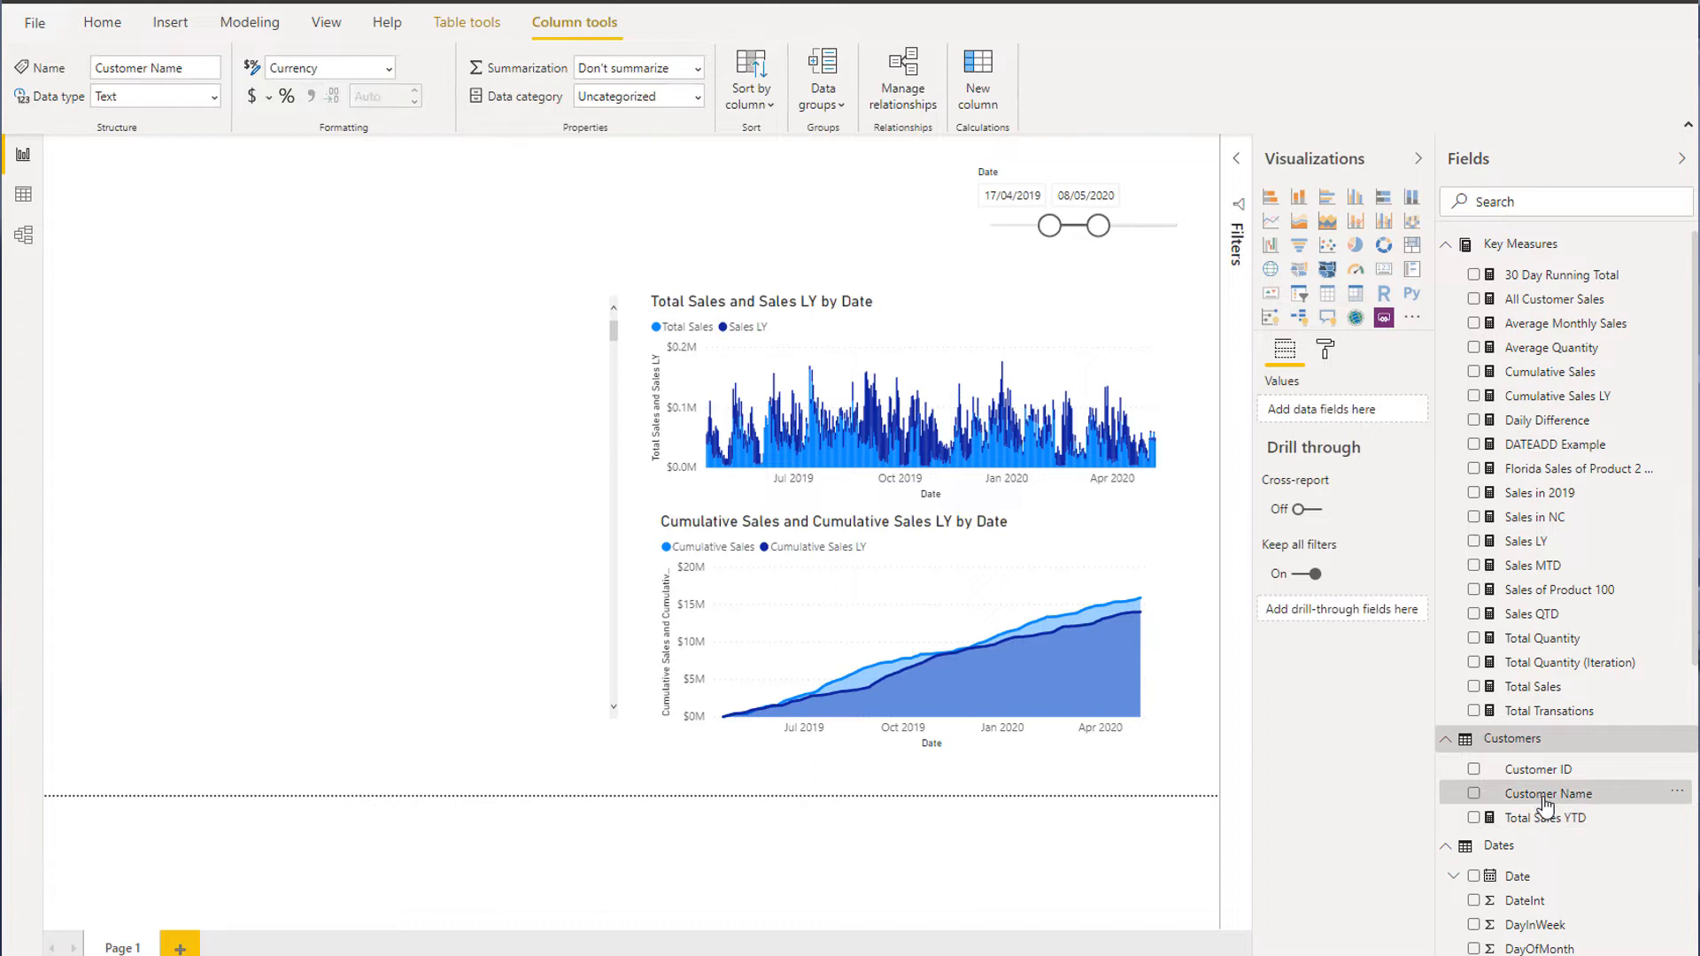
click(1545, 817)
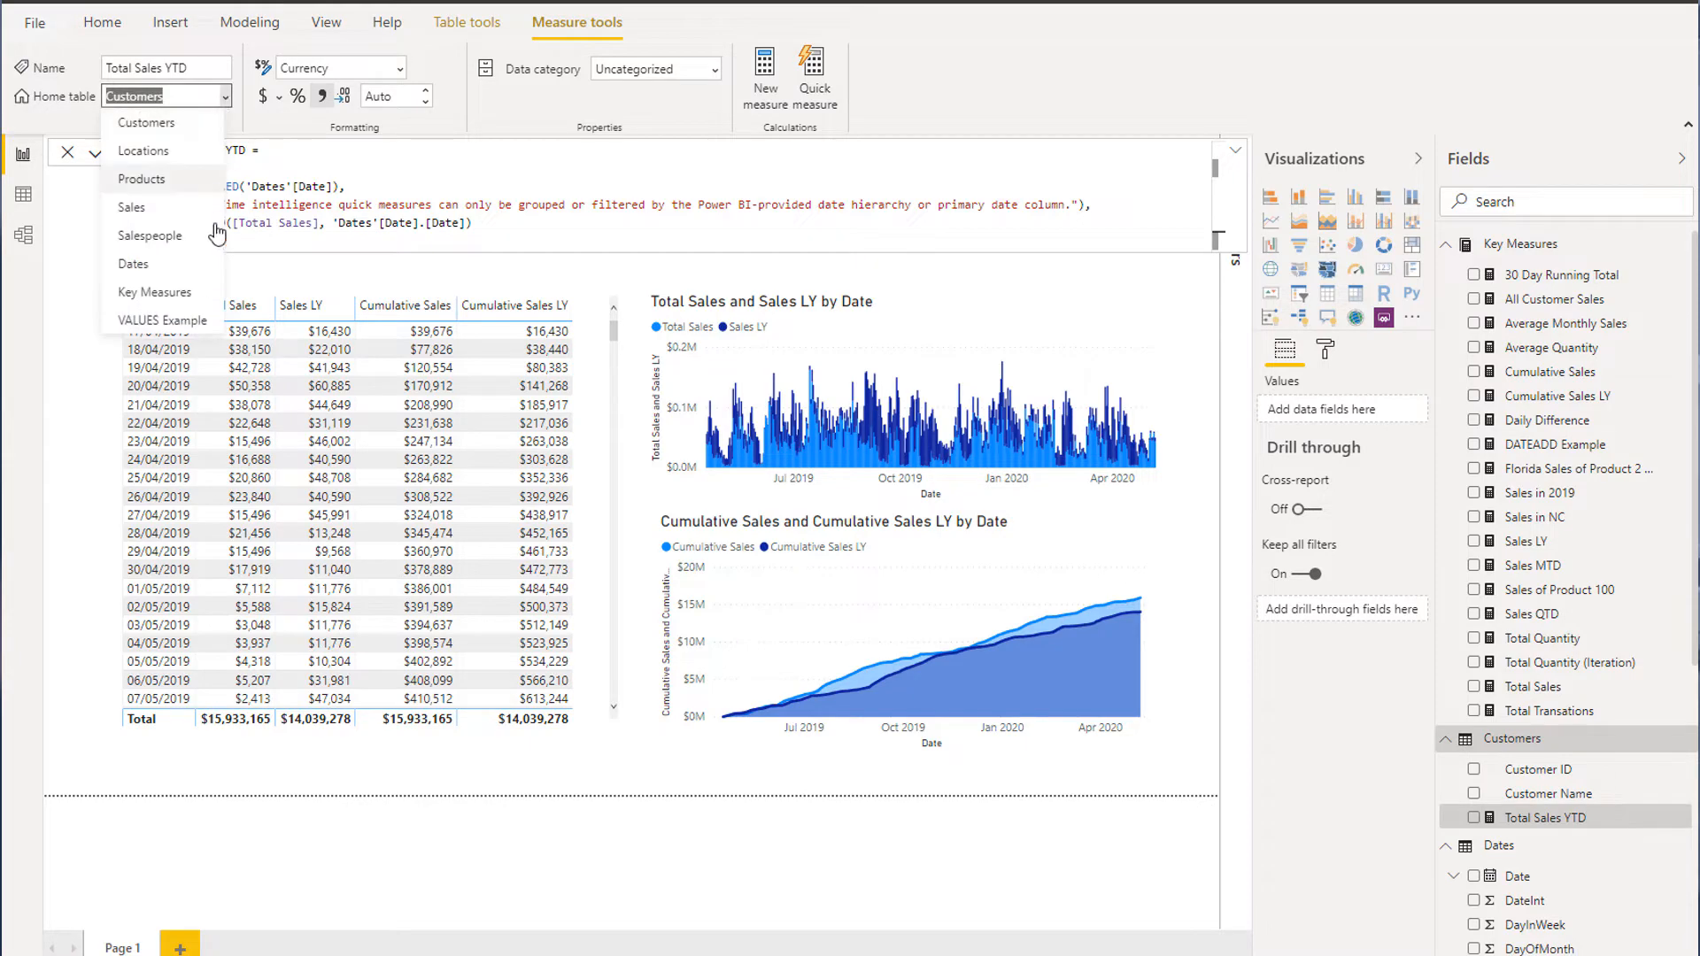
Move Total Sales YTD into Key Measures and highlight the TOTALYTD function in its formula
click(134, 96)
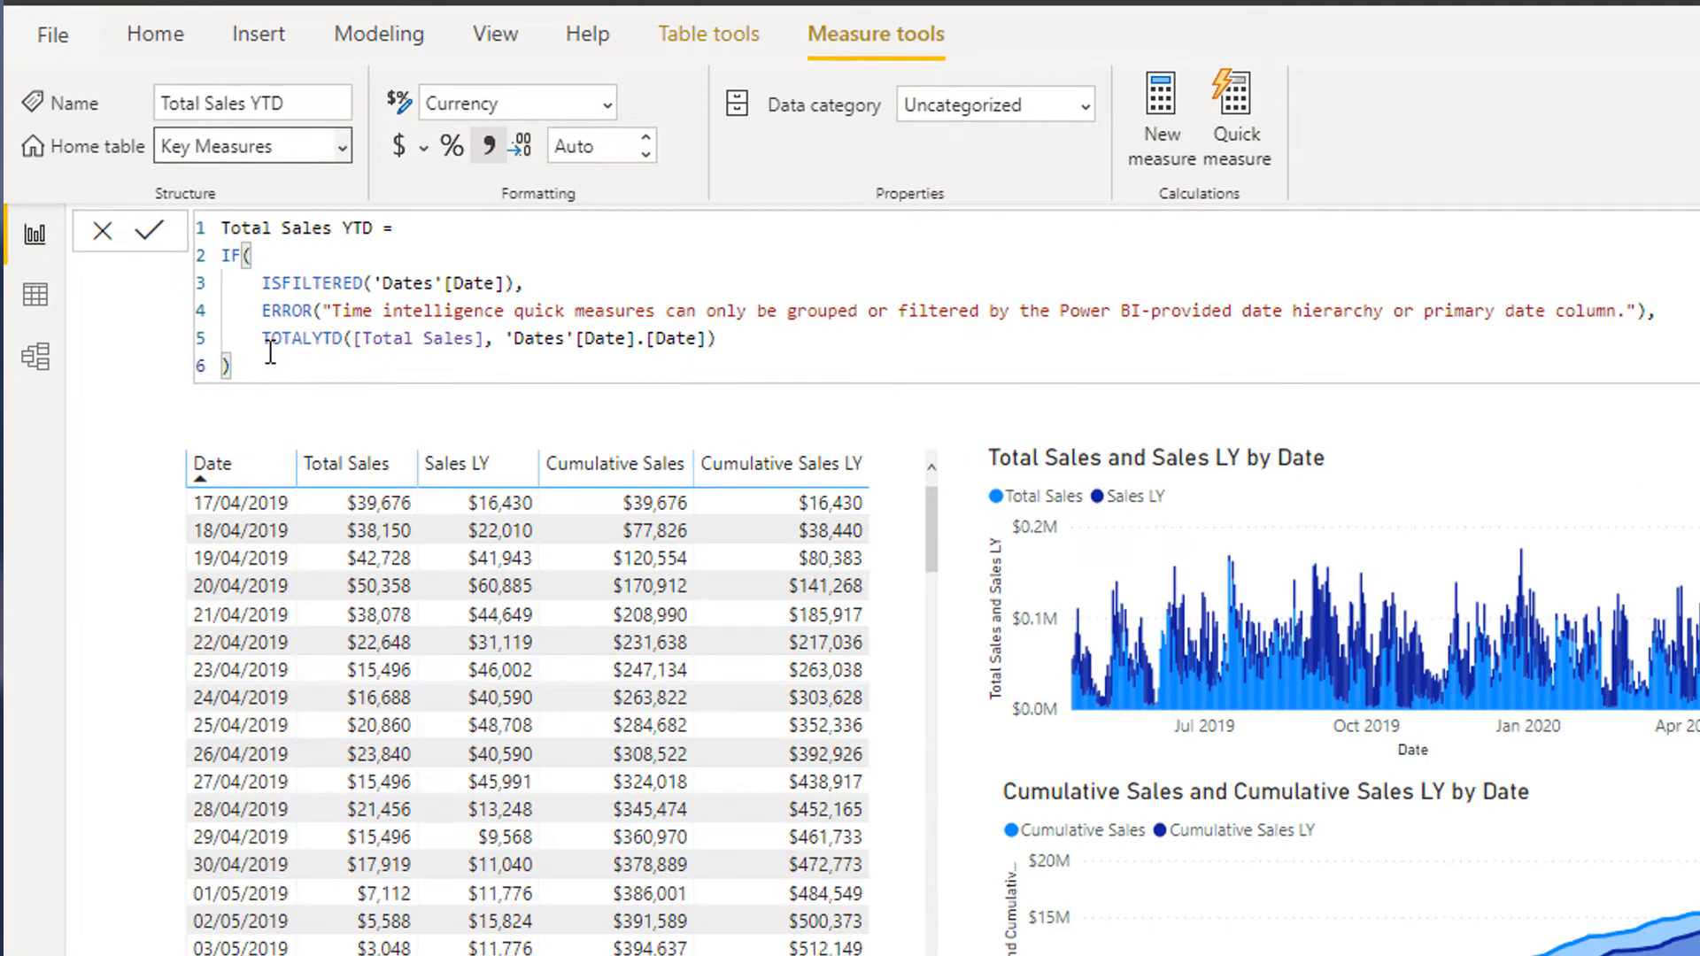
mouse_move(265, 282)
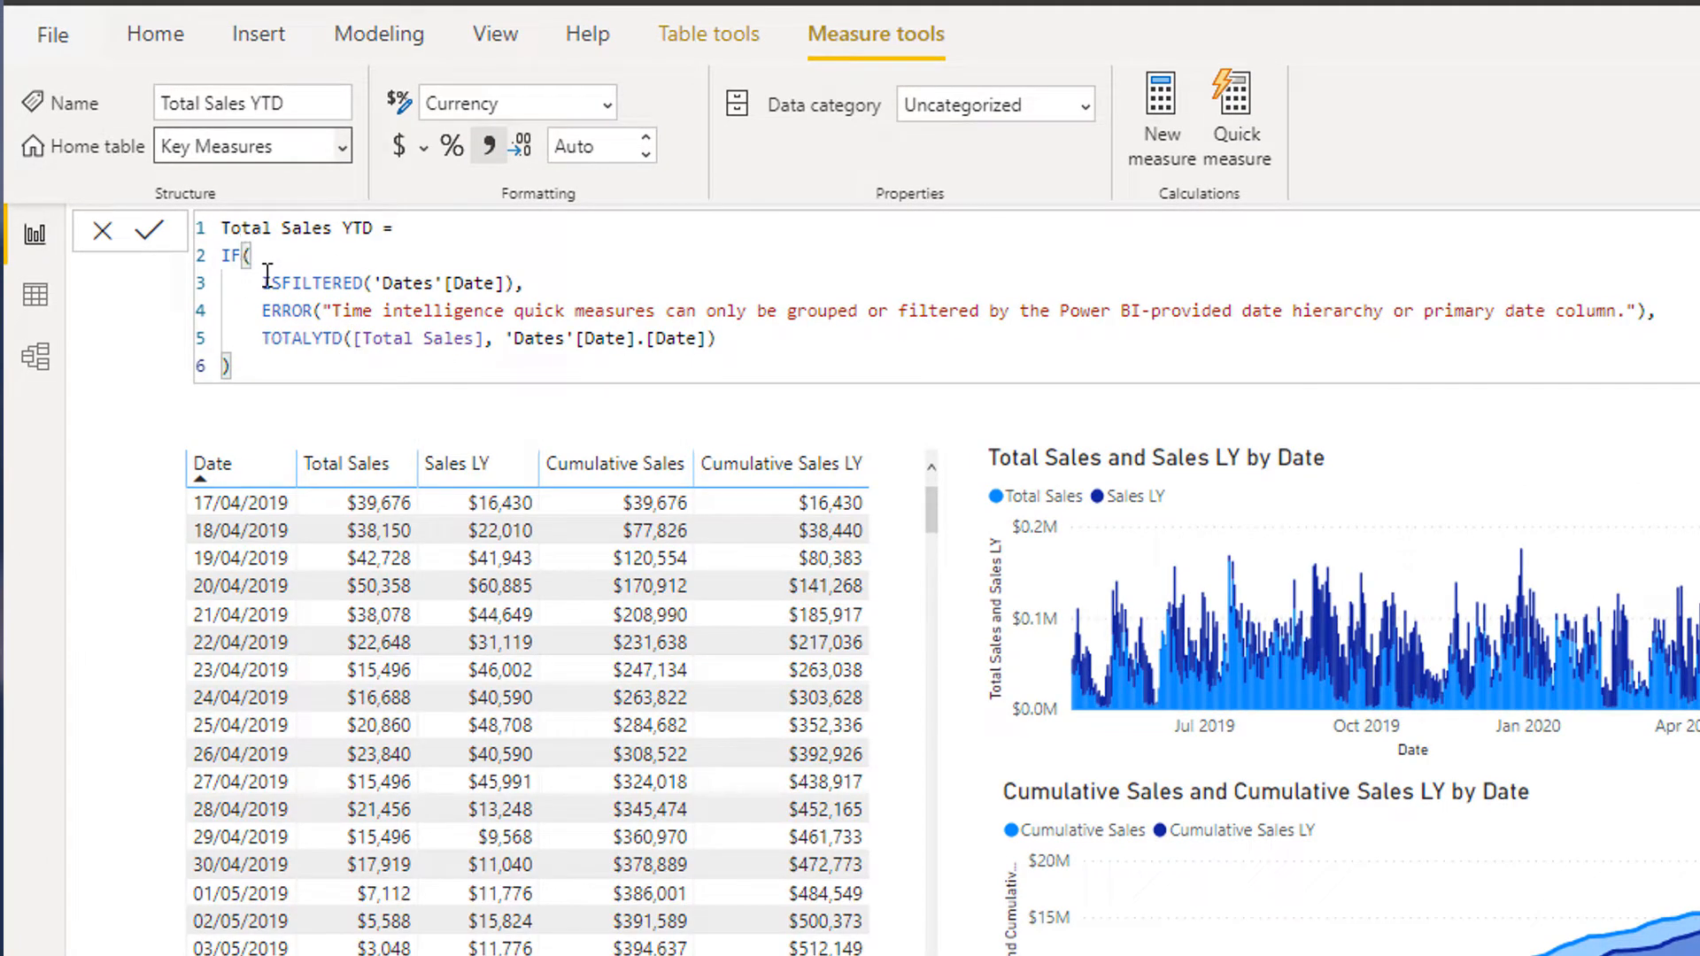
drag(222, 228, 417, 338)
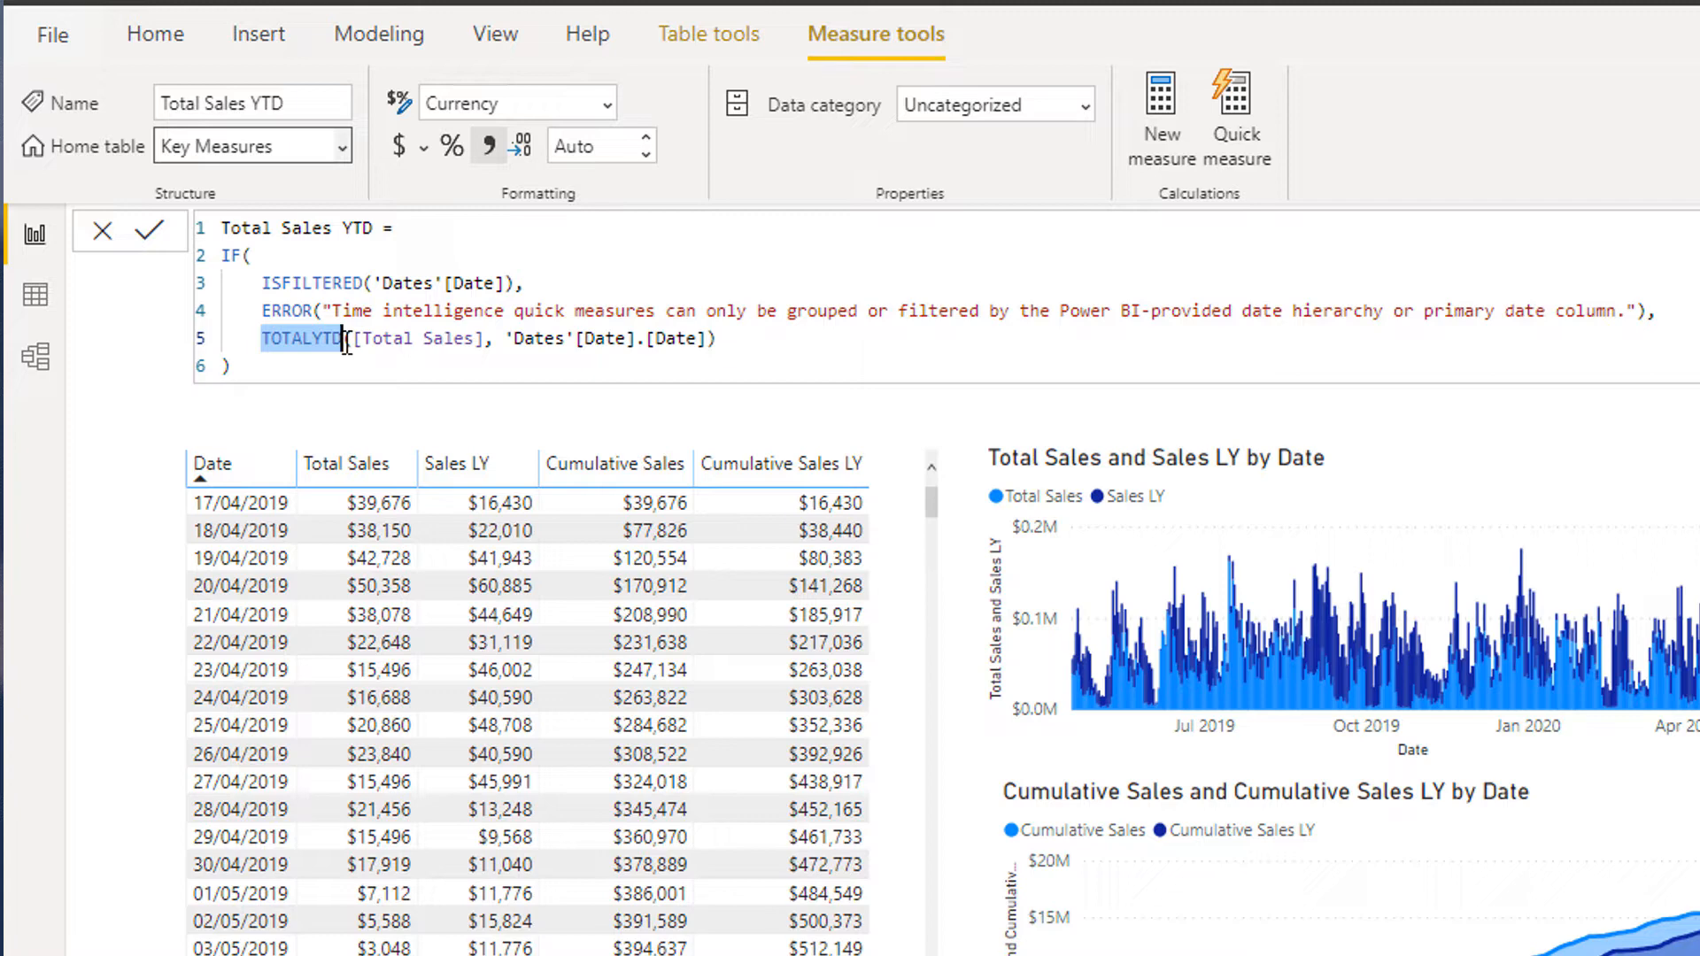
click(634, 338)
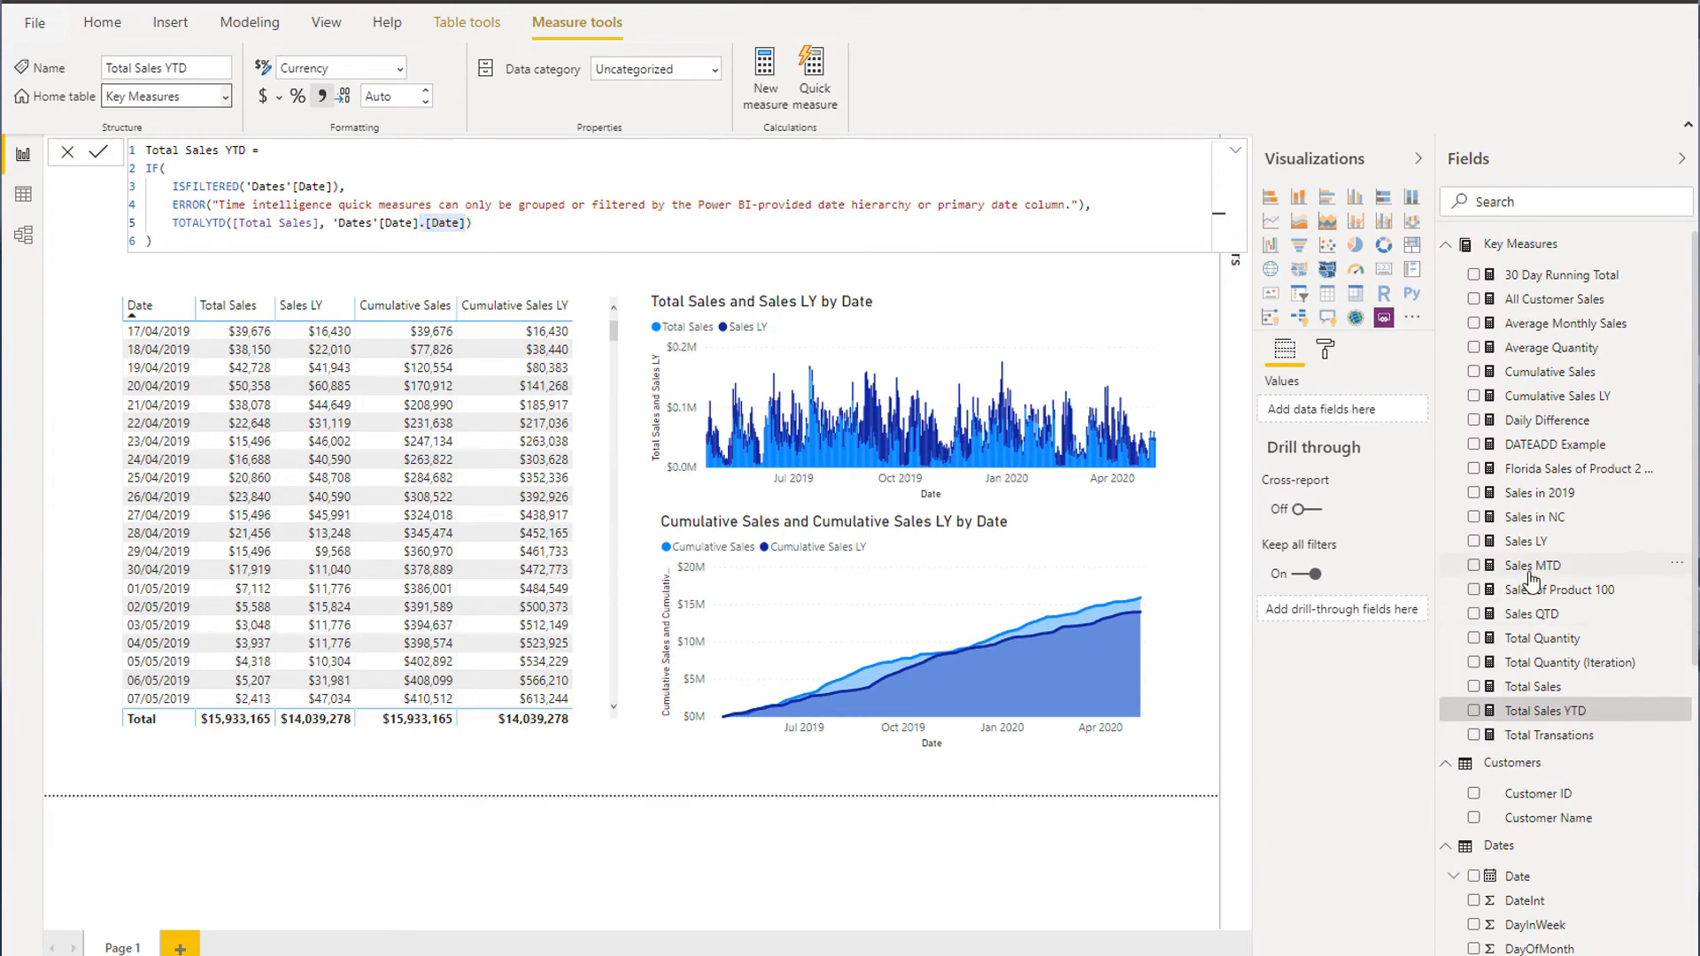
Show the Sales MTD measure's CALCULATE and DATESMTD formula in the formula bar
click(1533, 565)
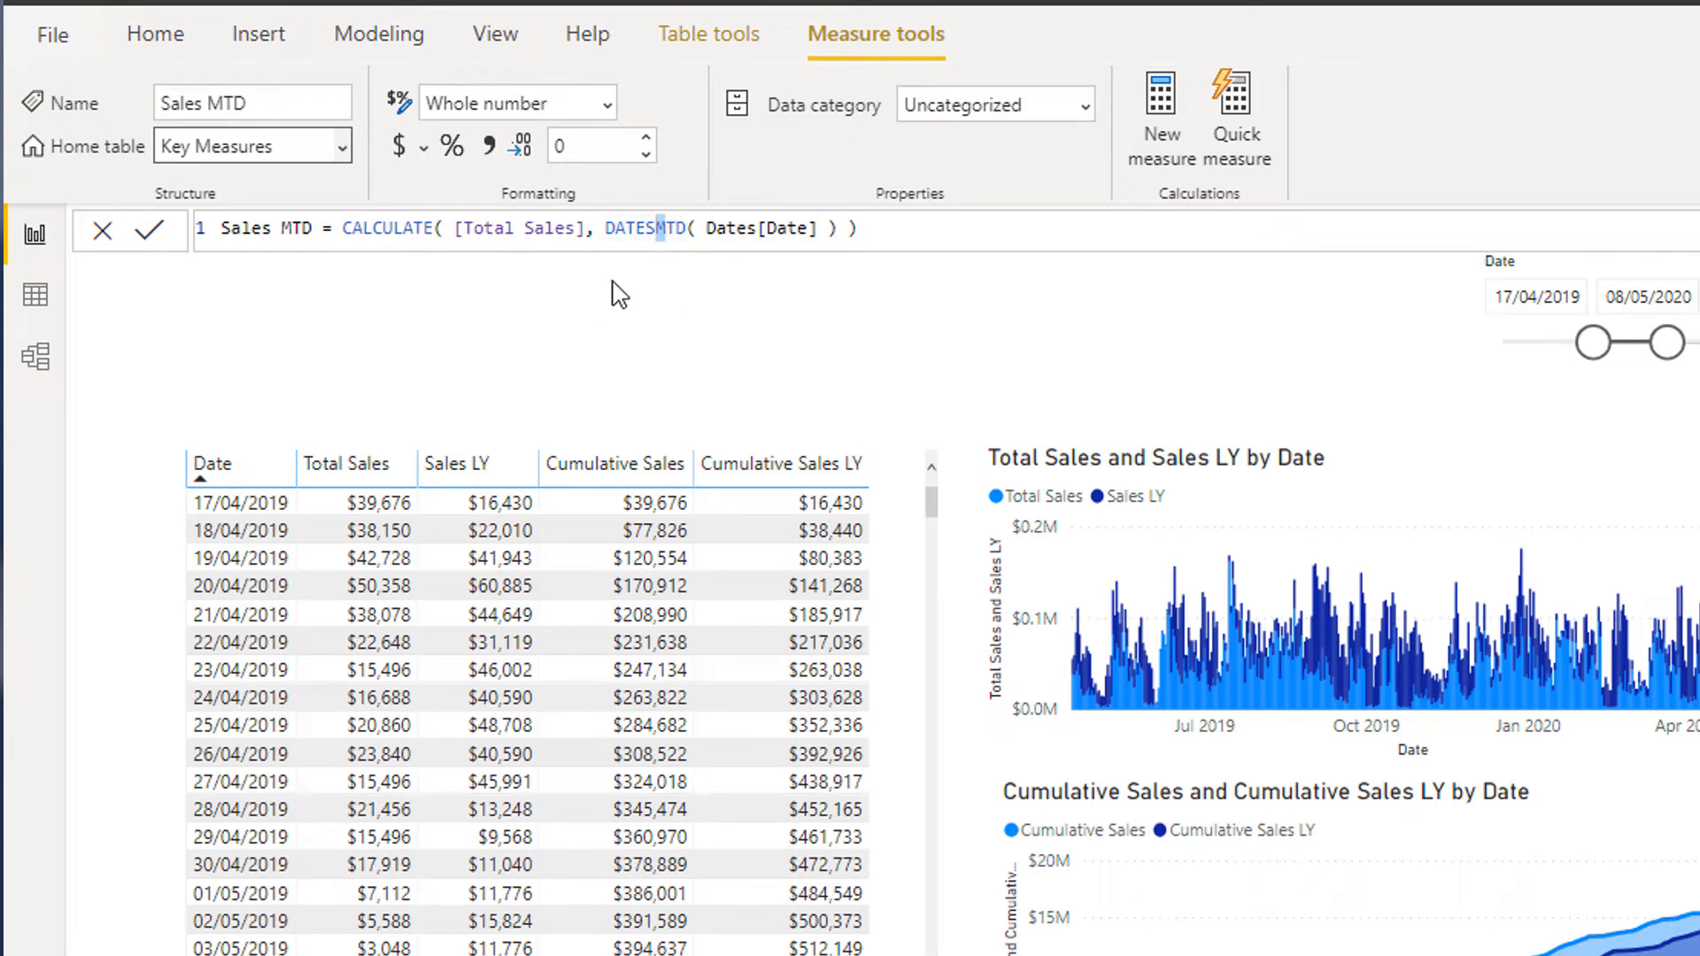
click(856, 229)
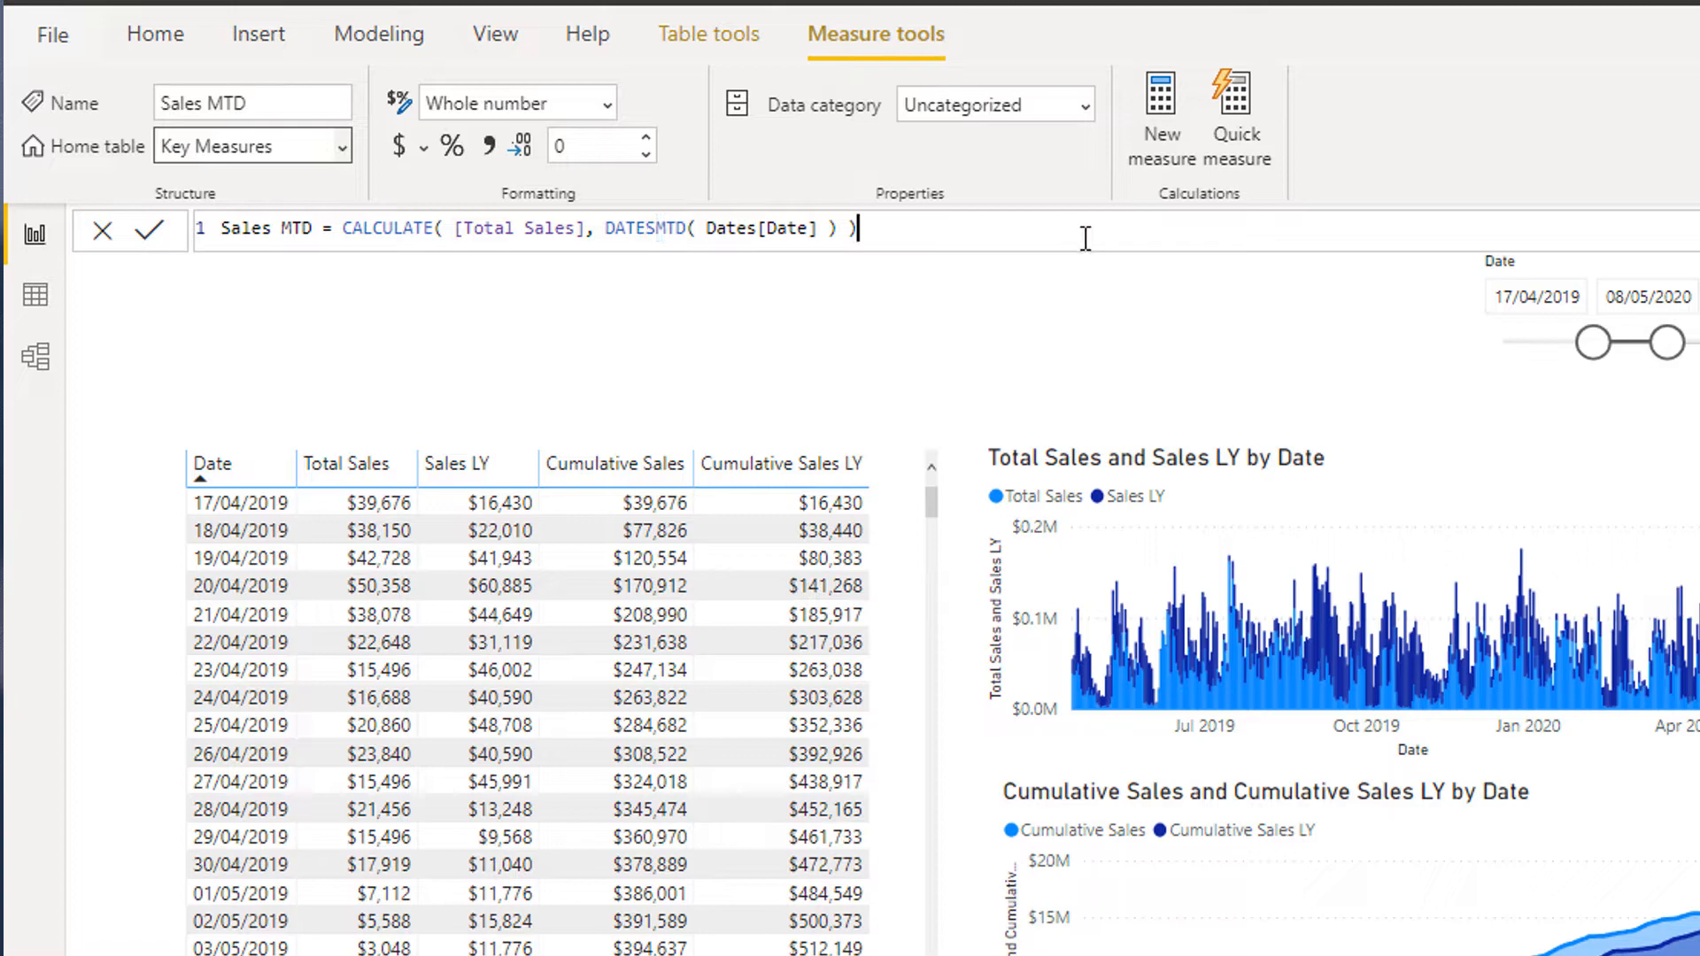
mouse_move(1189, 315)
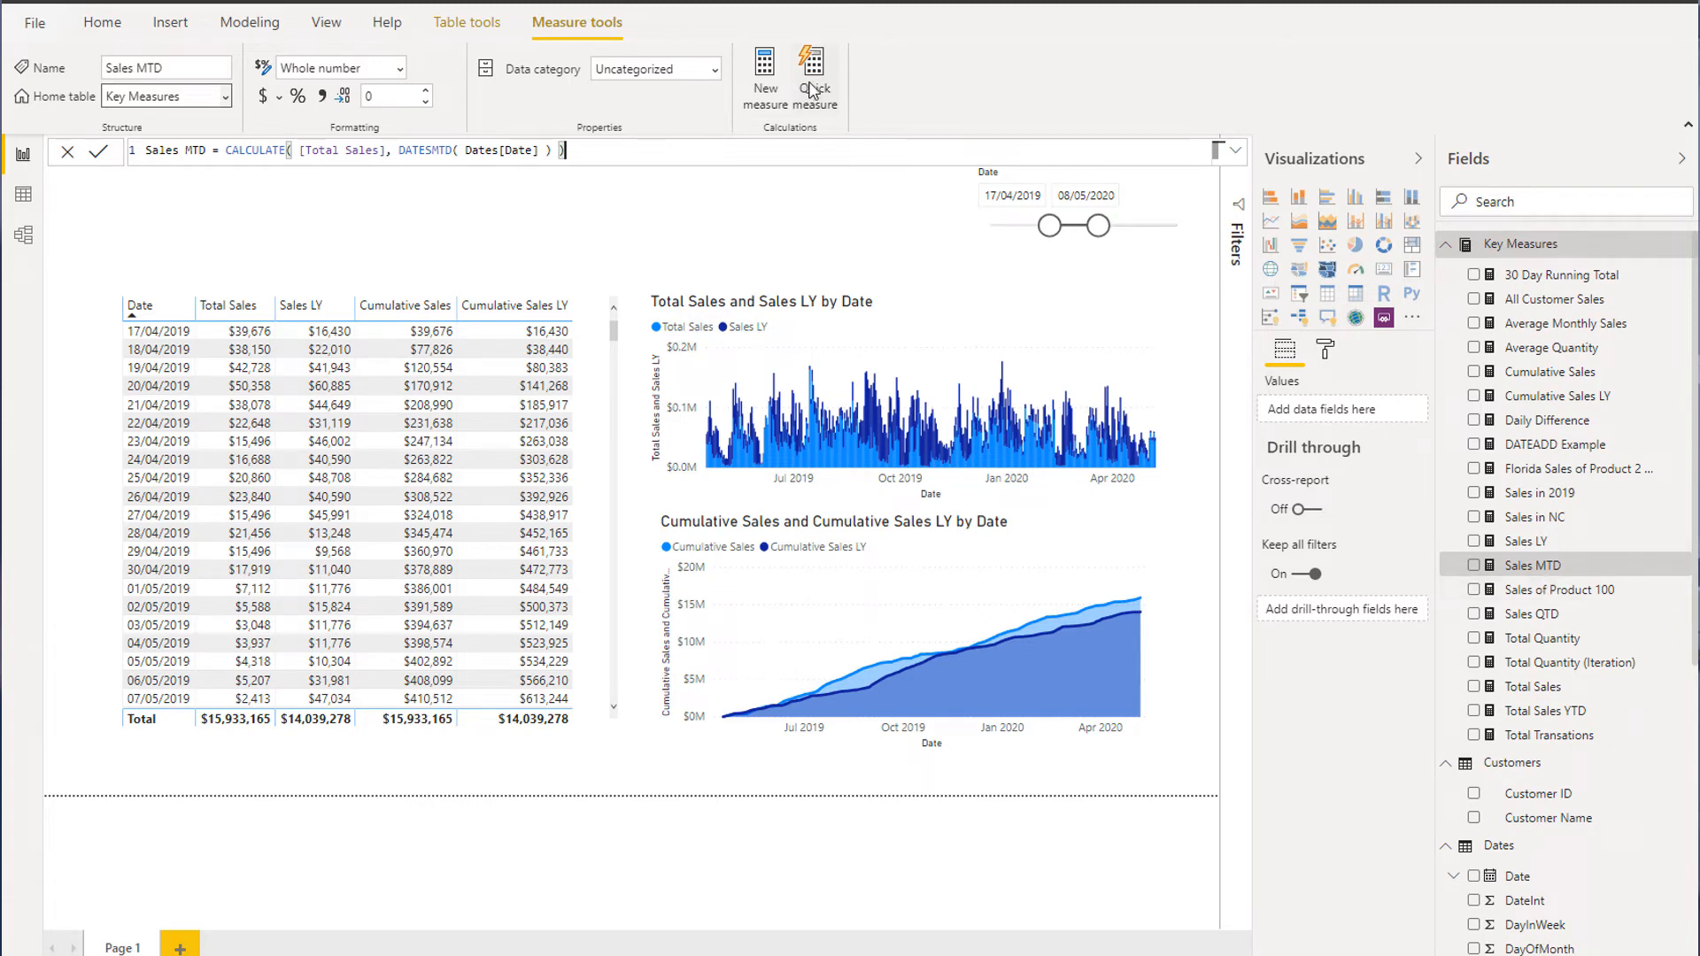
mouse_move(1532, 565)
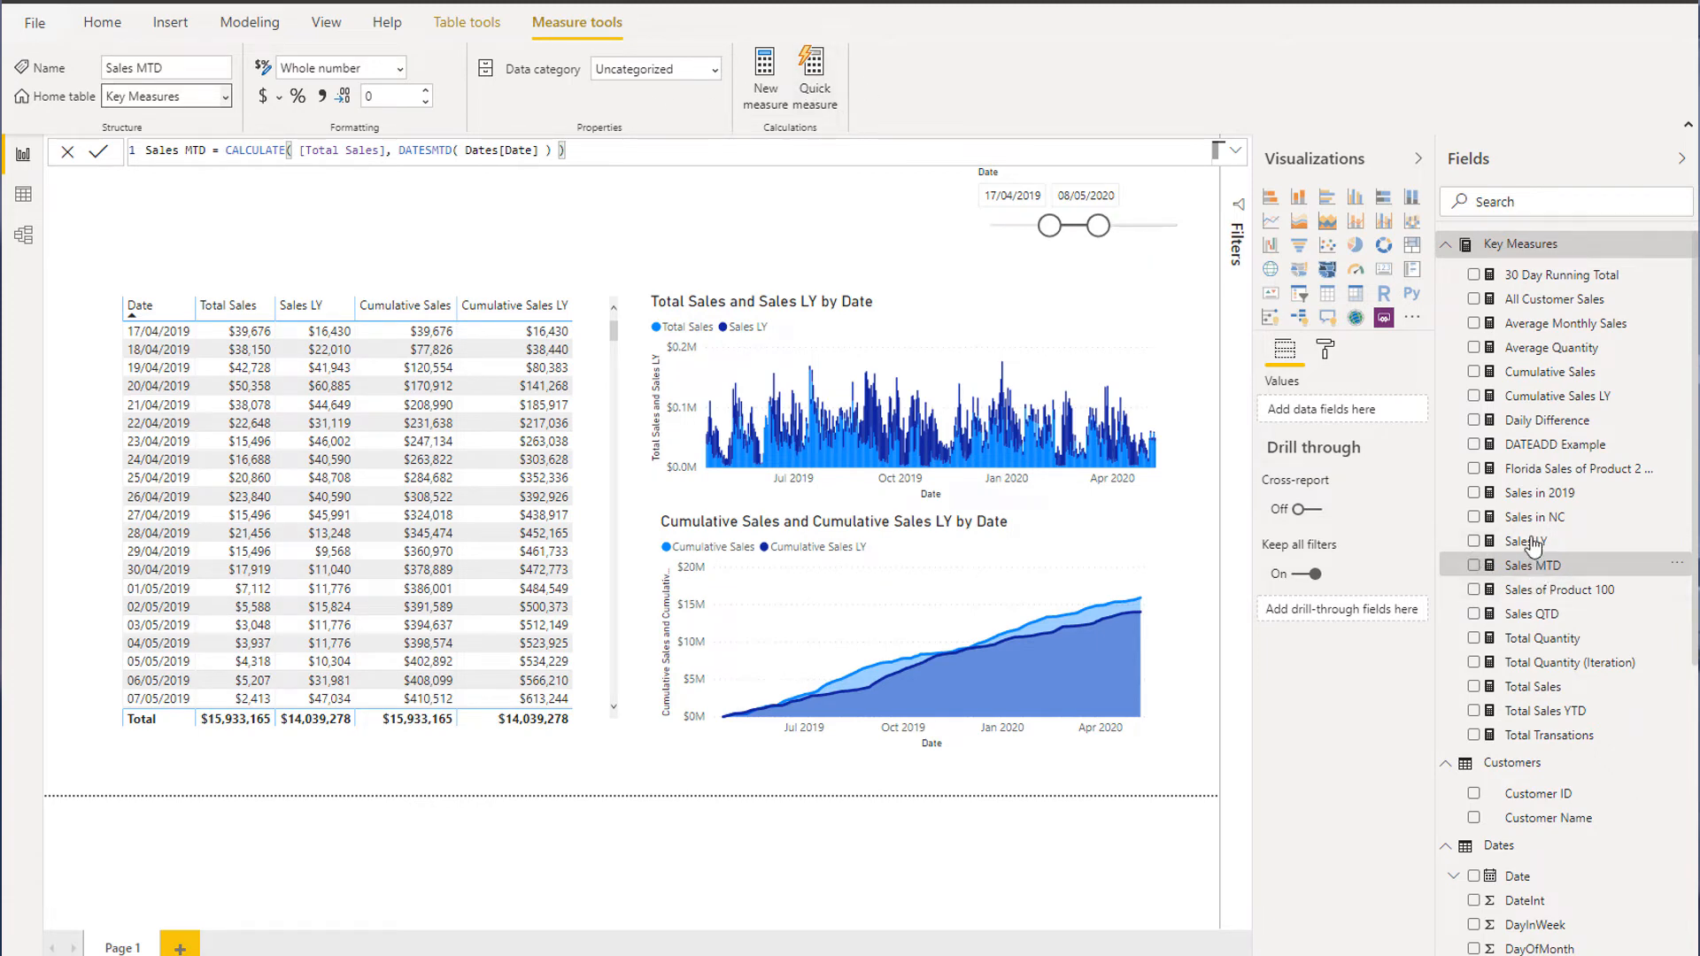
mouse_move(1545, 710)
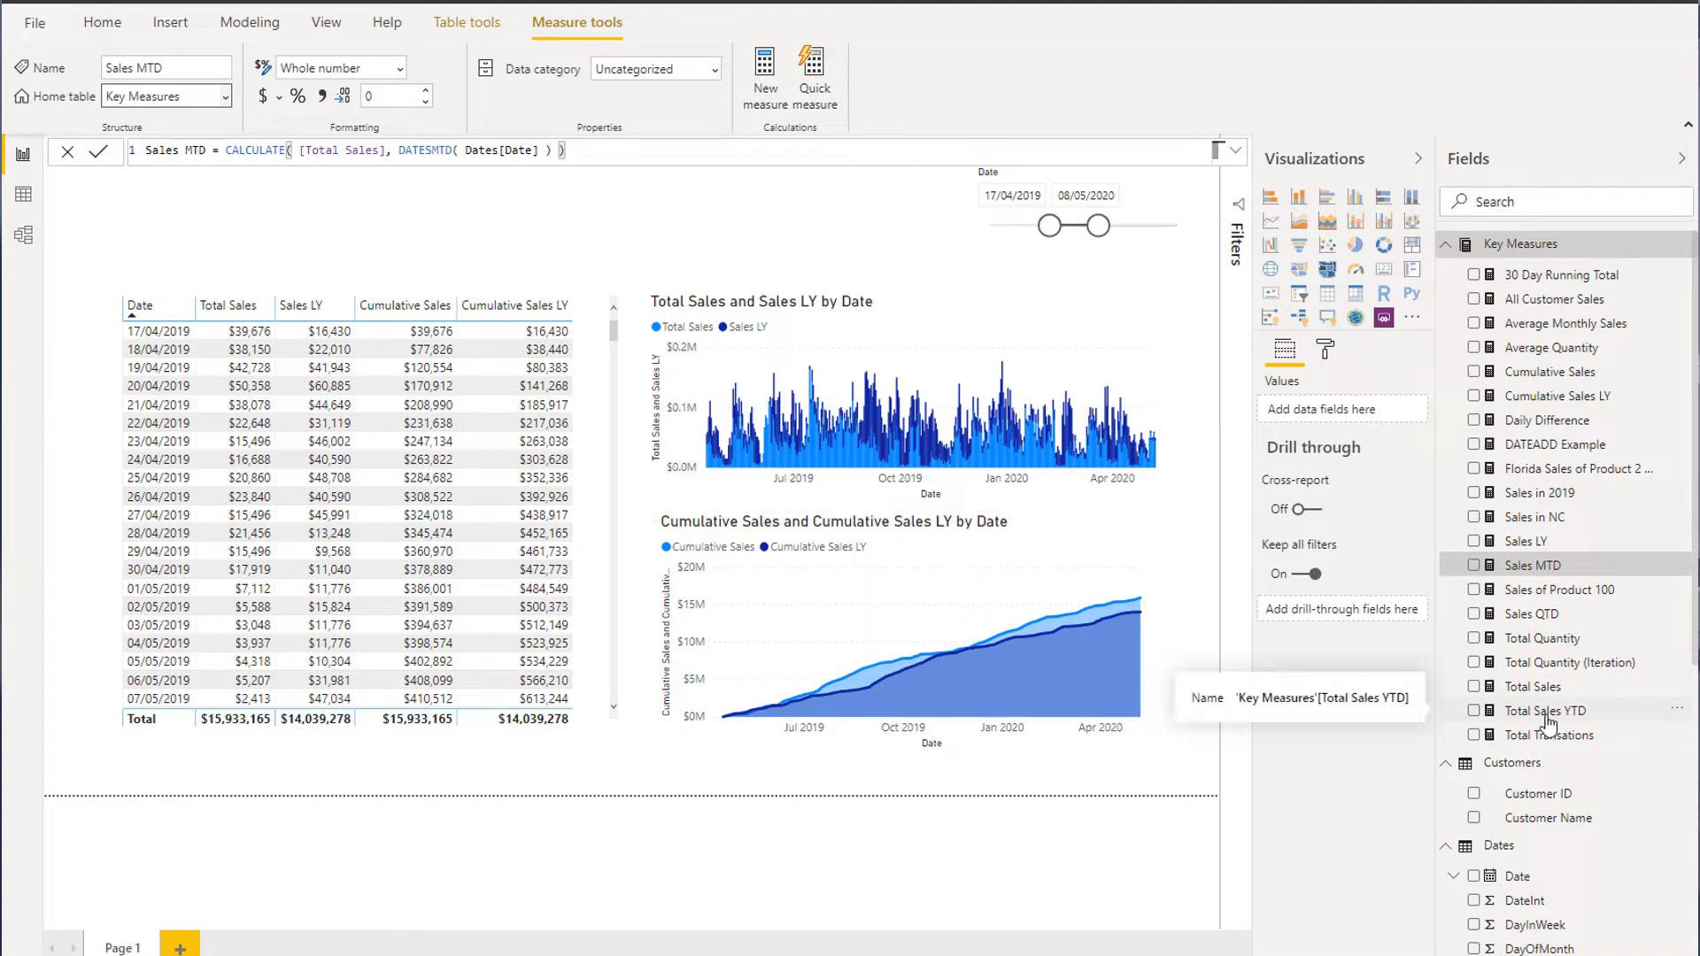
Redisplay the Total Sales YTD formula and open the Quick measures window
click(1545, 710)
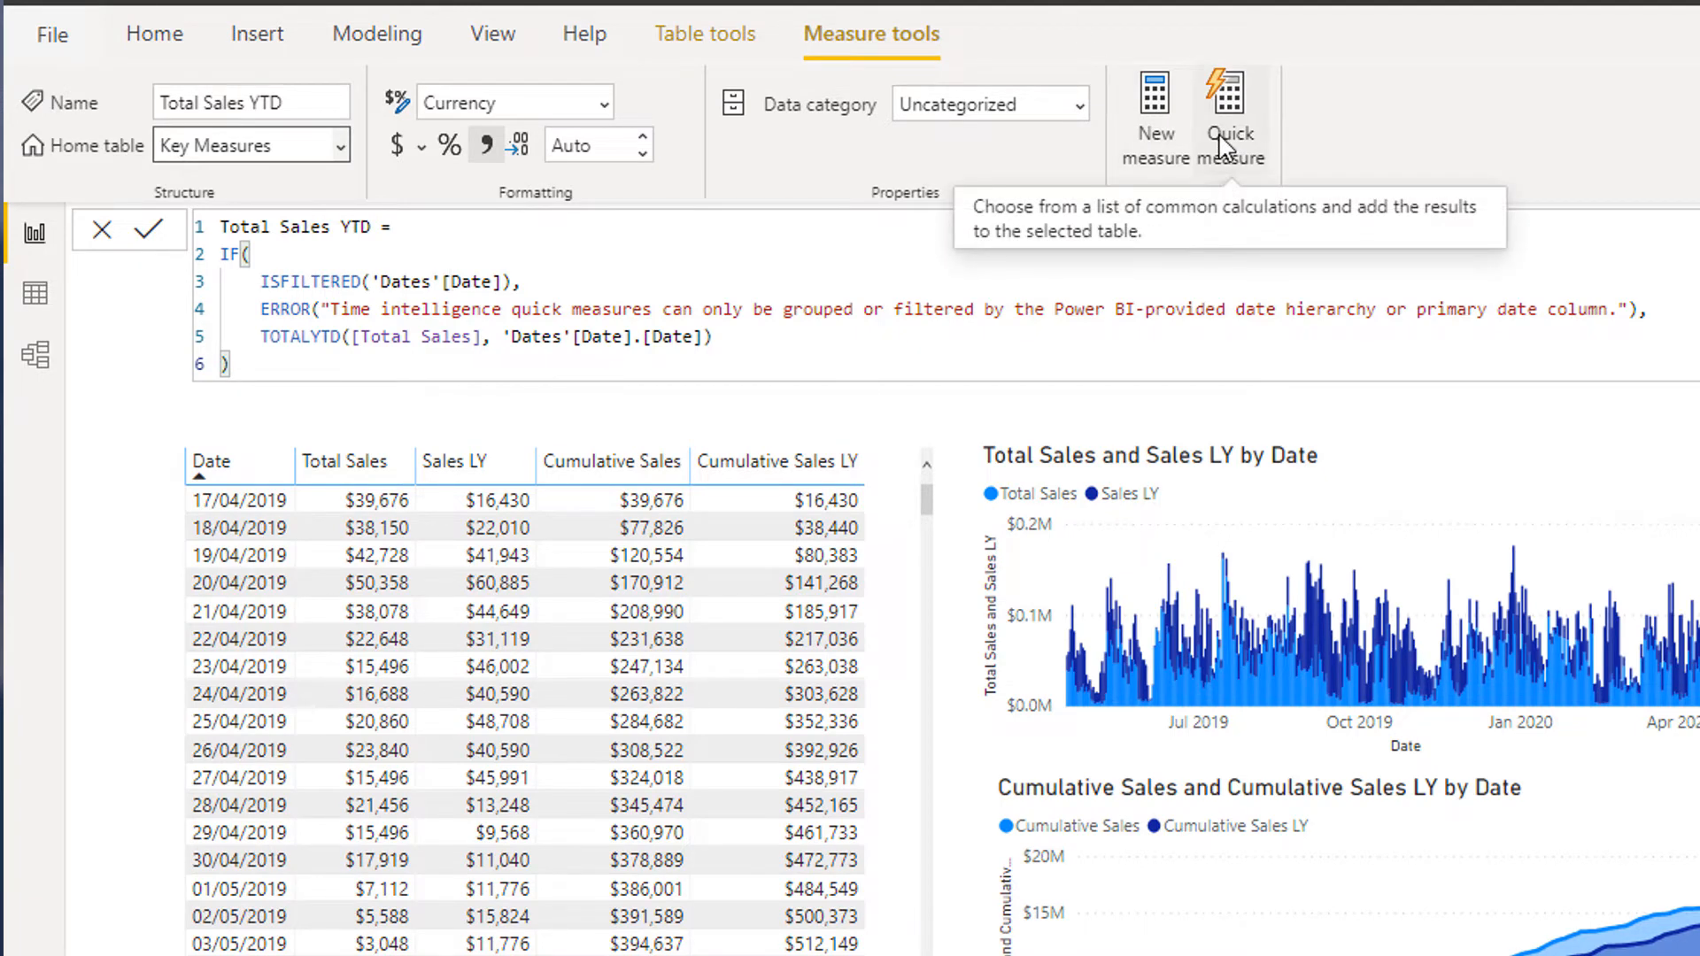
mouse_move(956, 522)
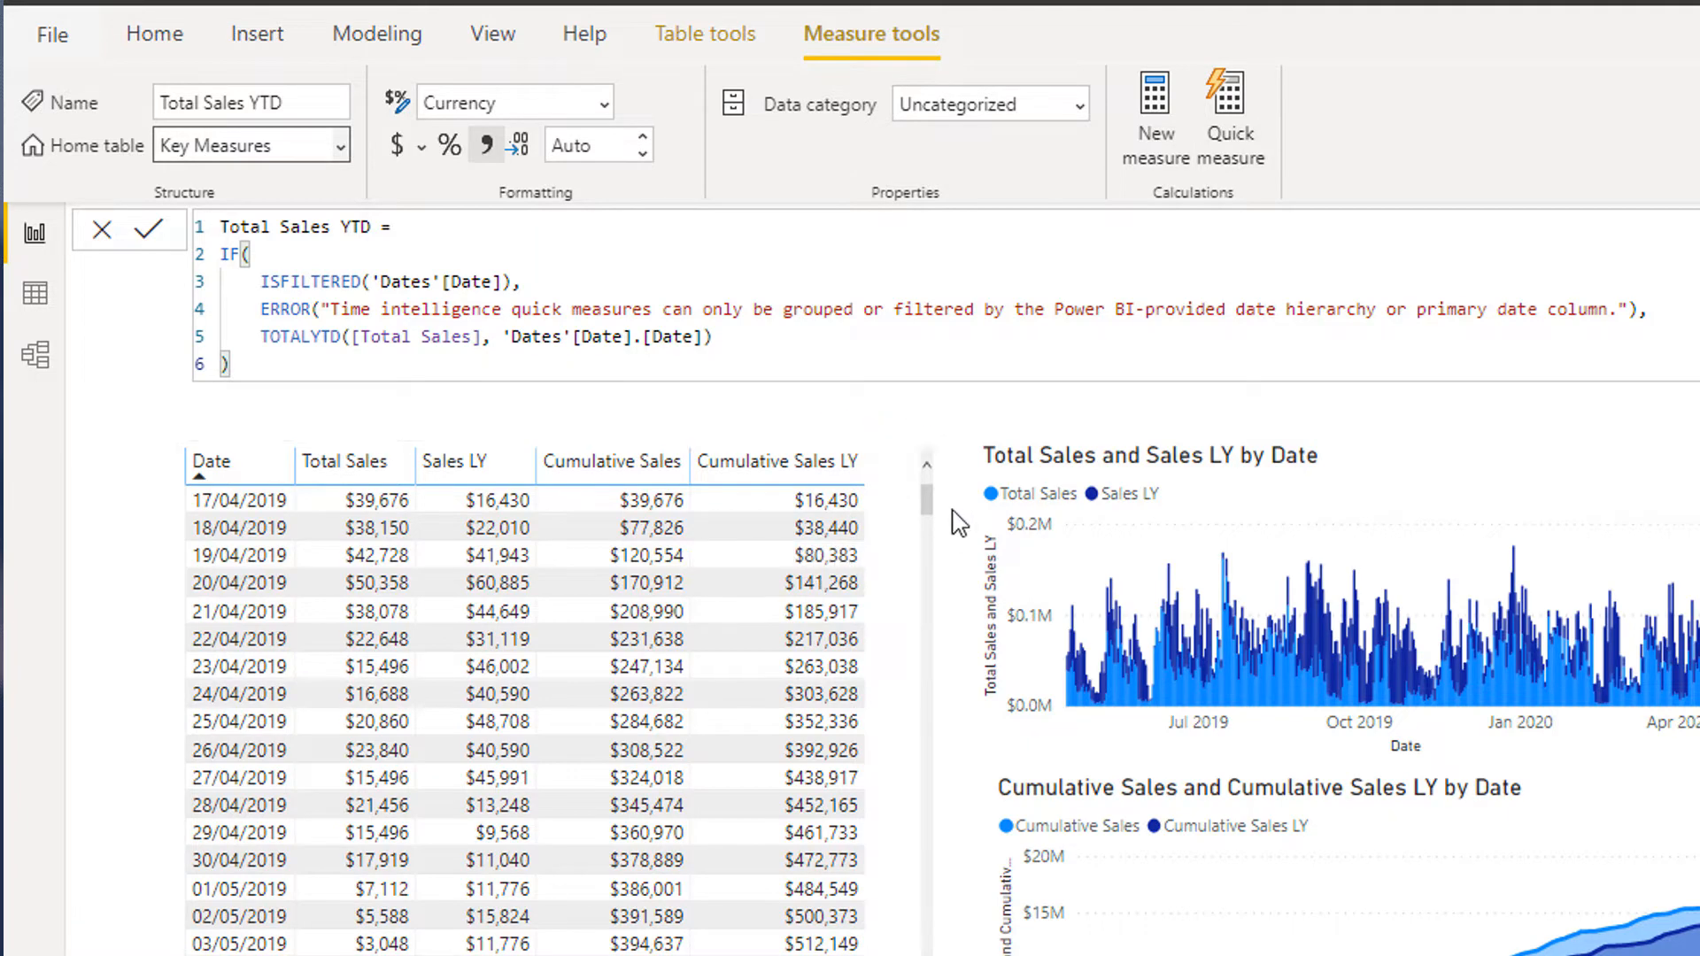
mouse_move(901, 579)
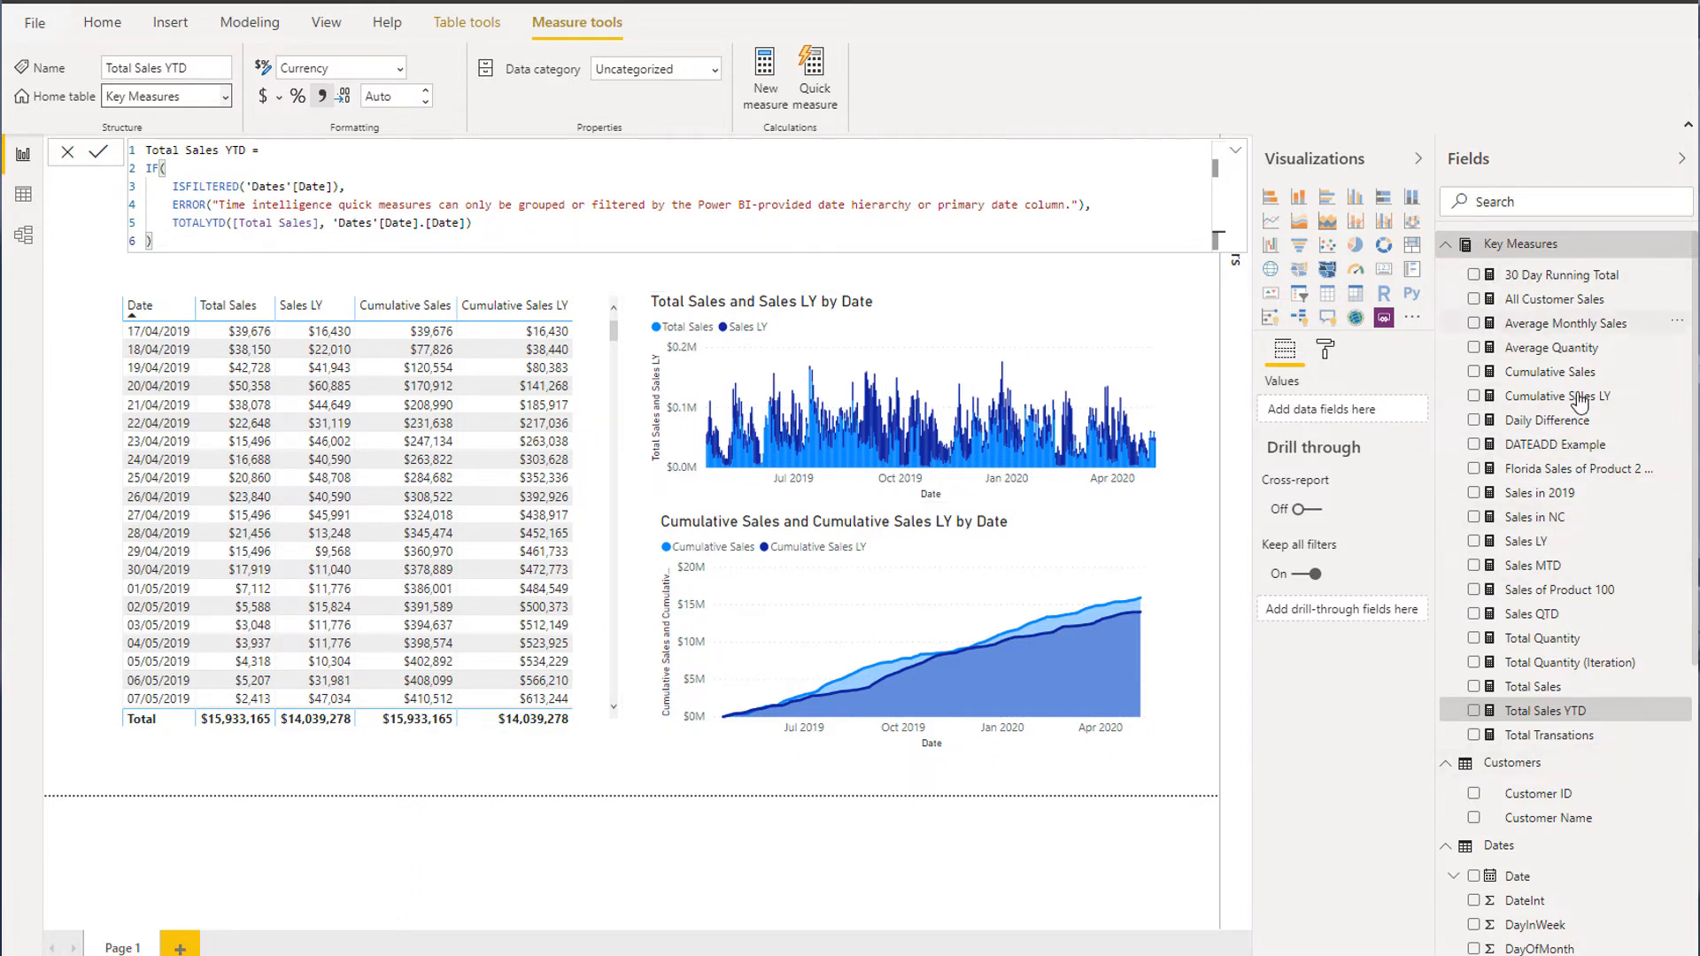
mouse_move(1558, 395)
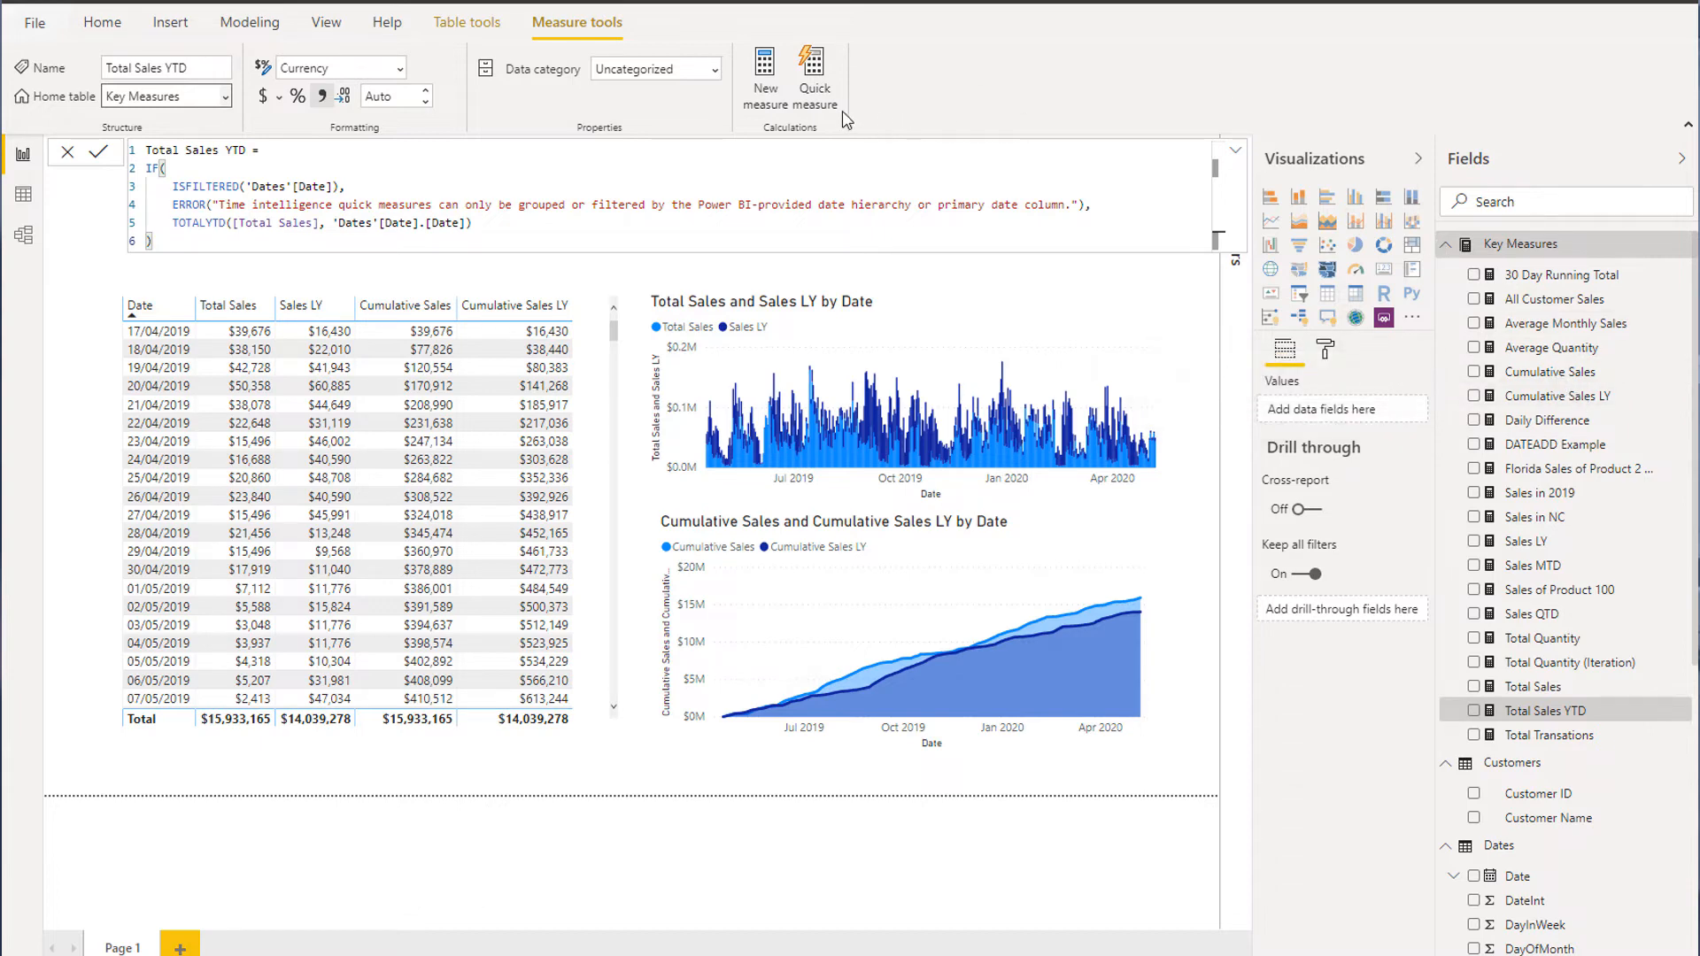
mouse_move(813, 77)
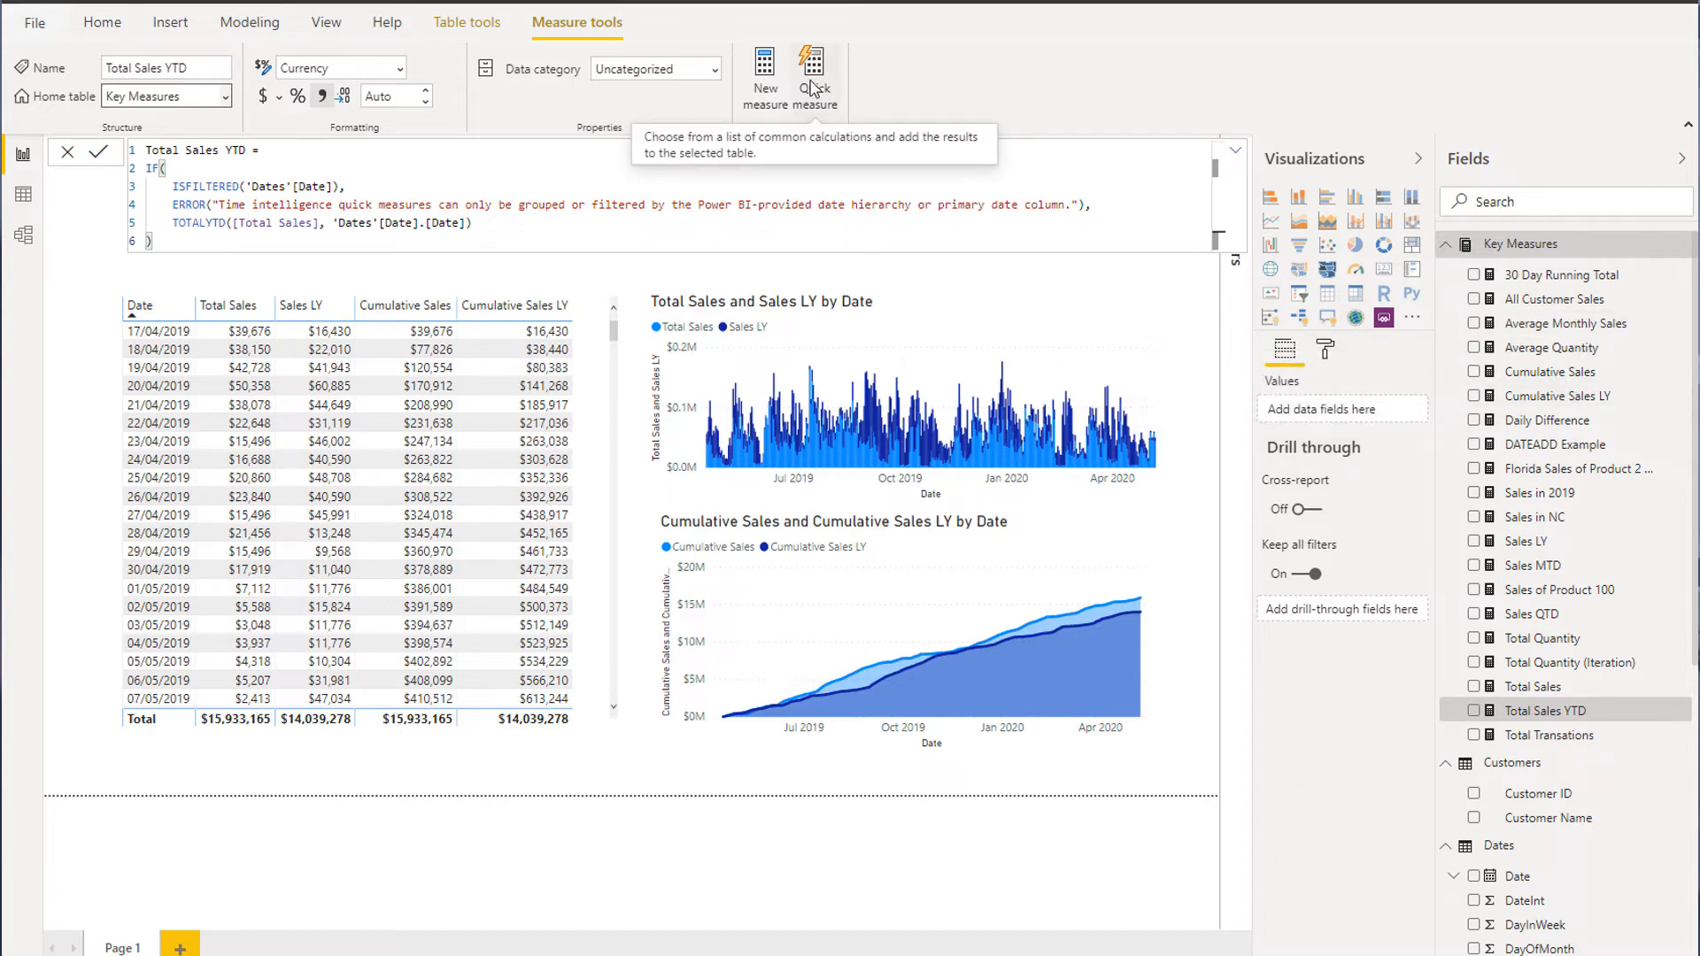
click(811, 76)
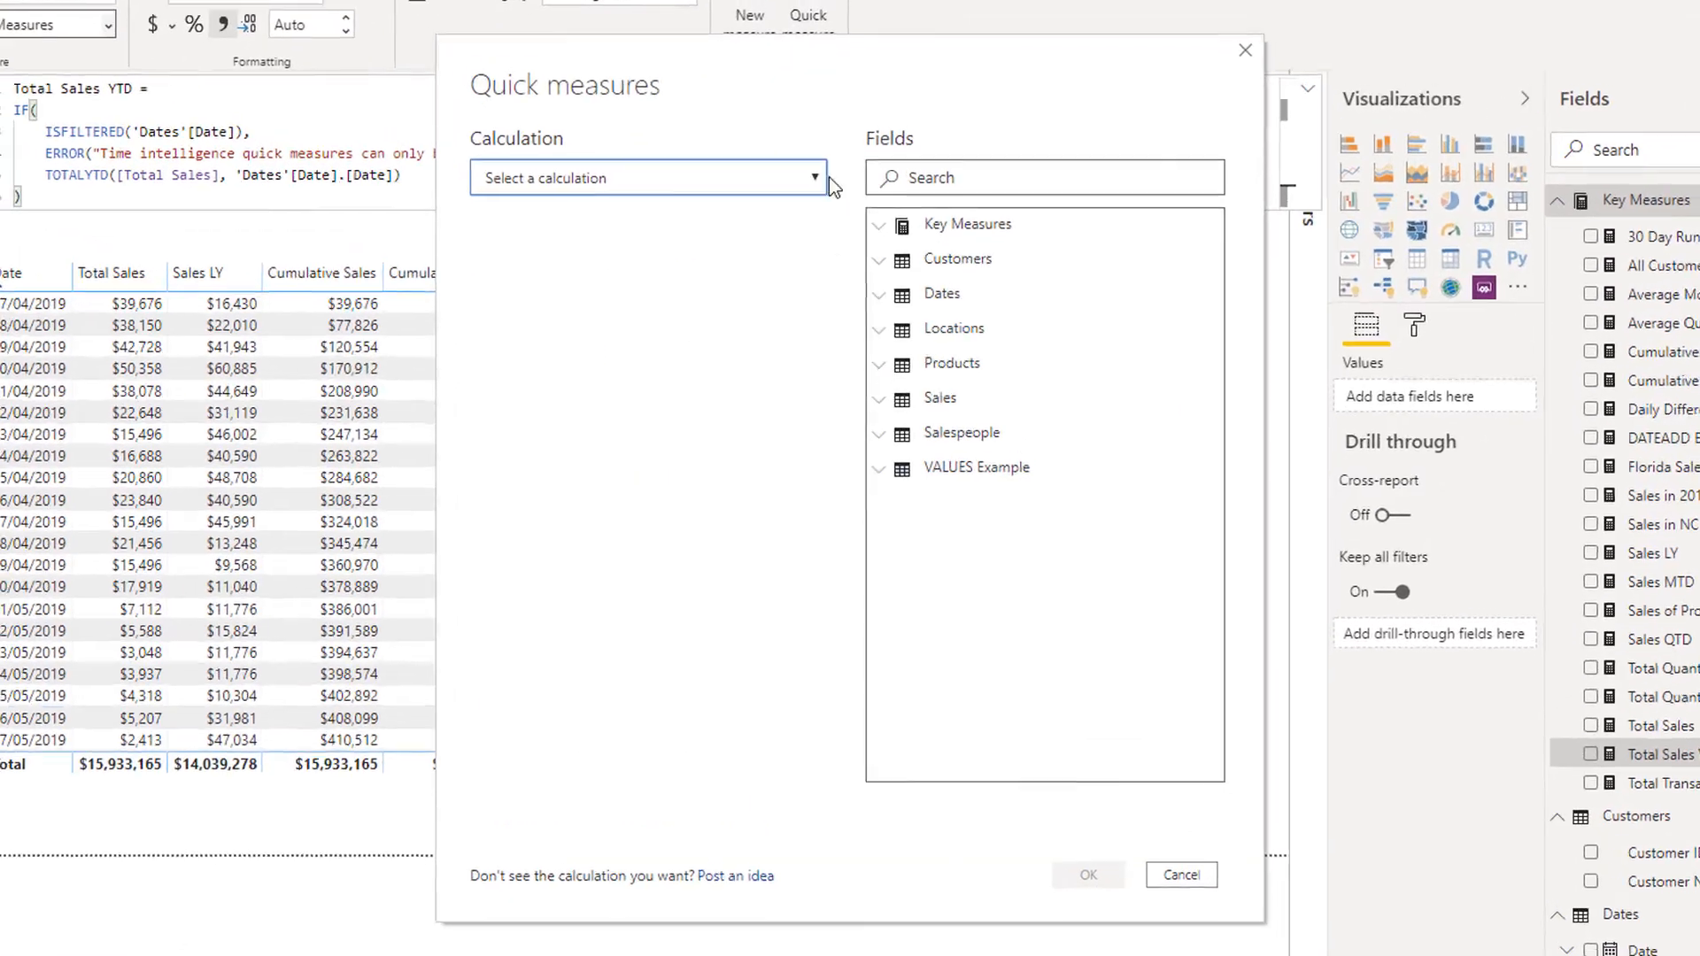
Scroll through the quick measure calculations list, then close the dialog without adding one
click(815, 177)
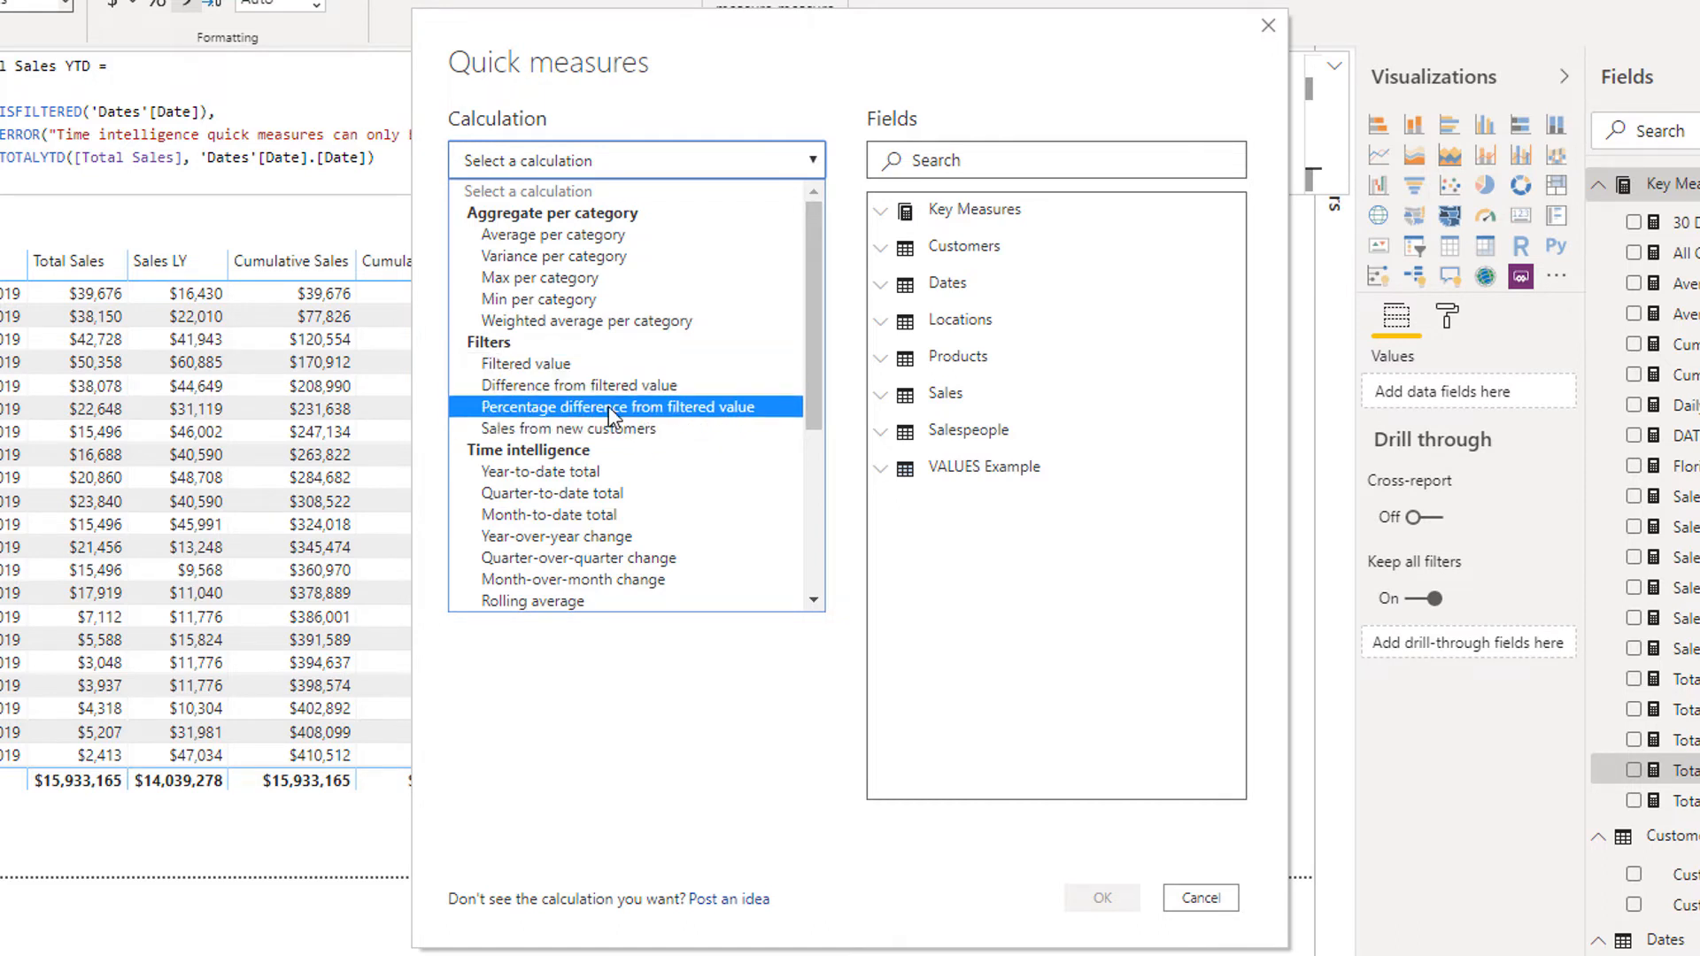
scroll(down, 3)
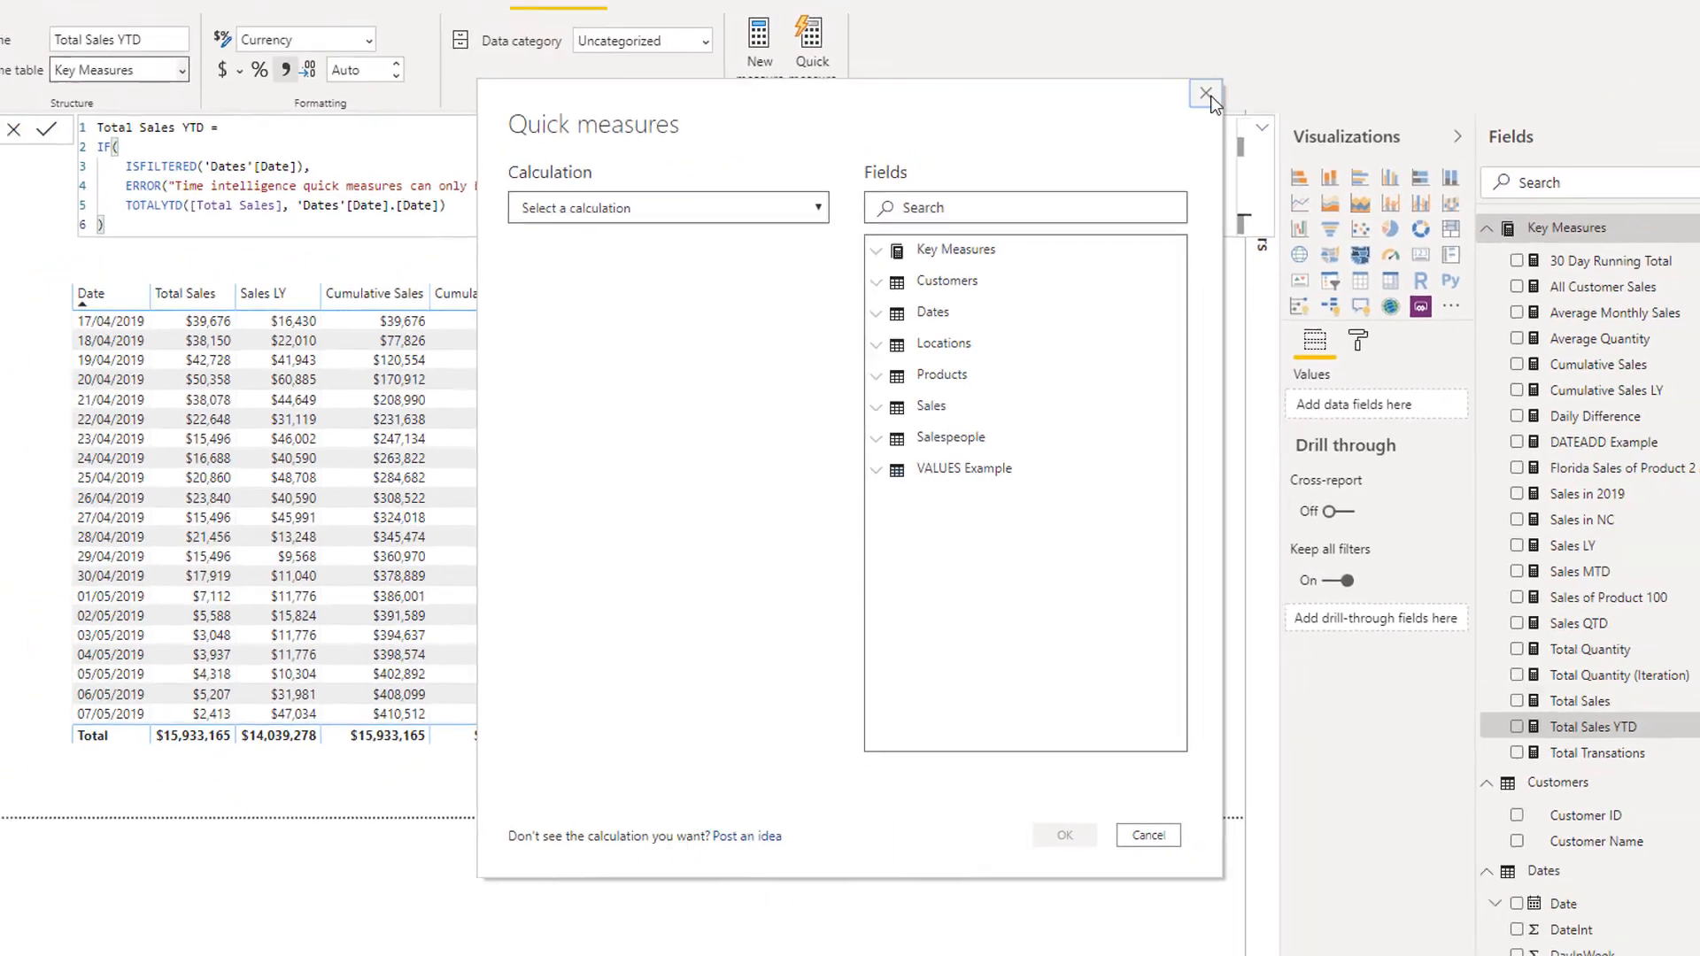
click(1208, 93)
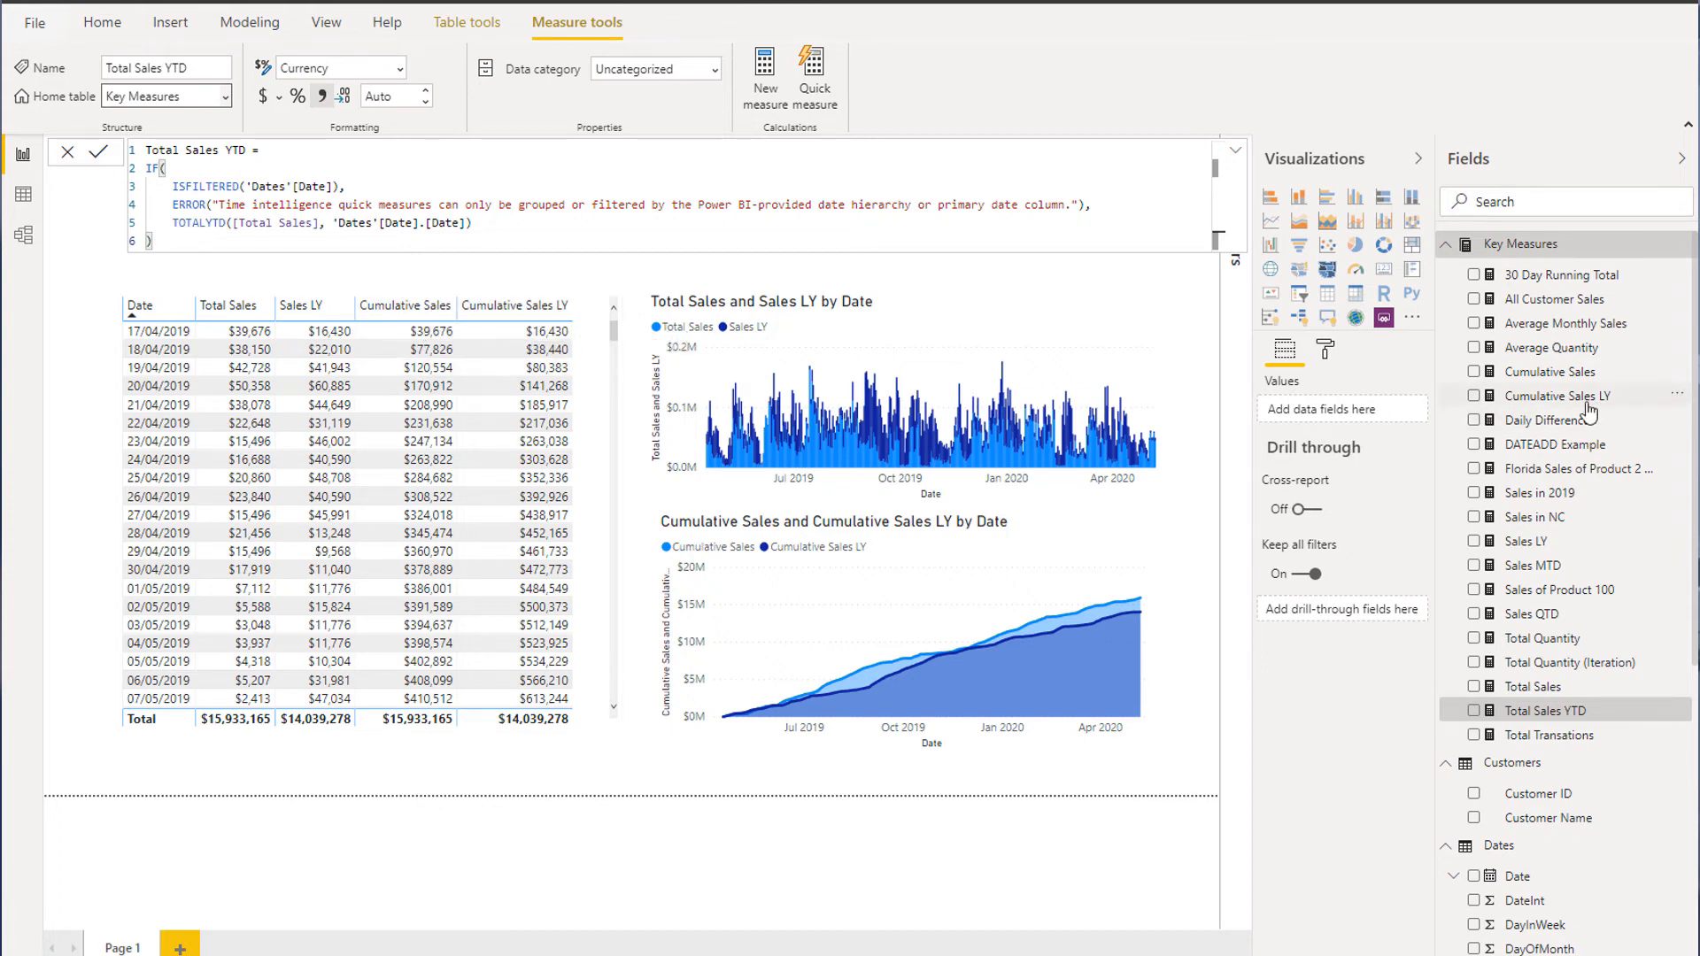
Show the Cumulative Sales LY formula and select its [Sales LY] reference
click(1559, 395)
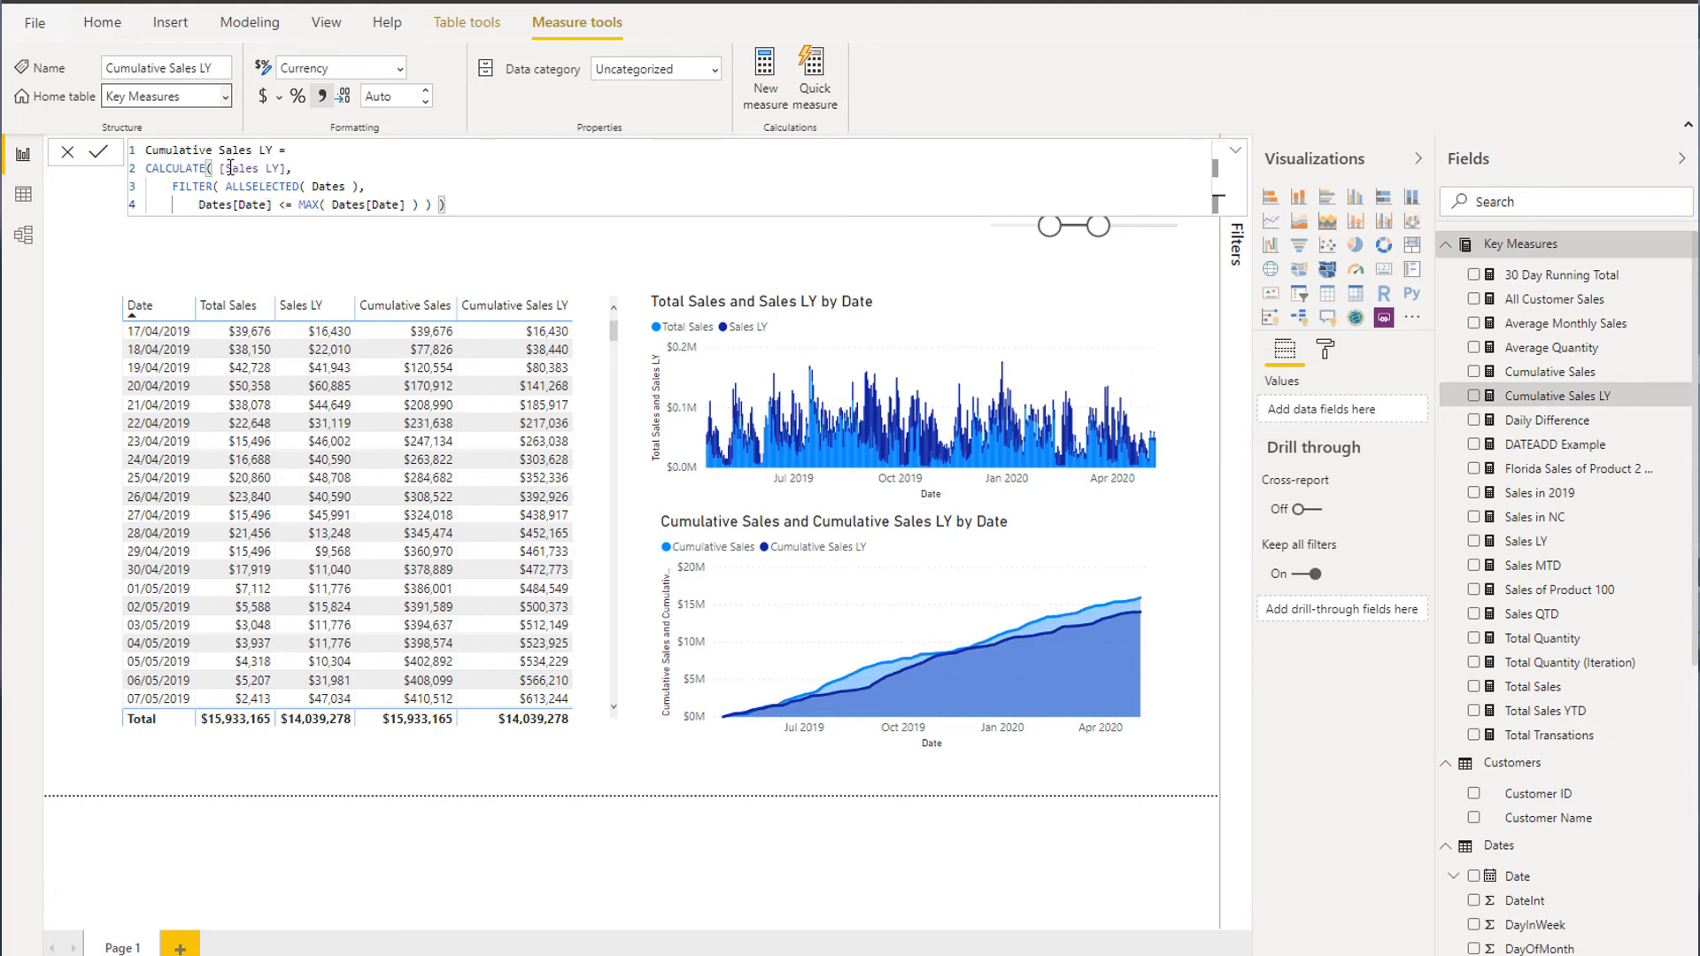
double_click(254, 168)
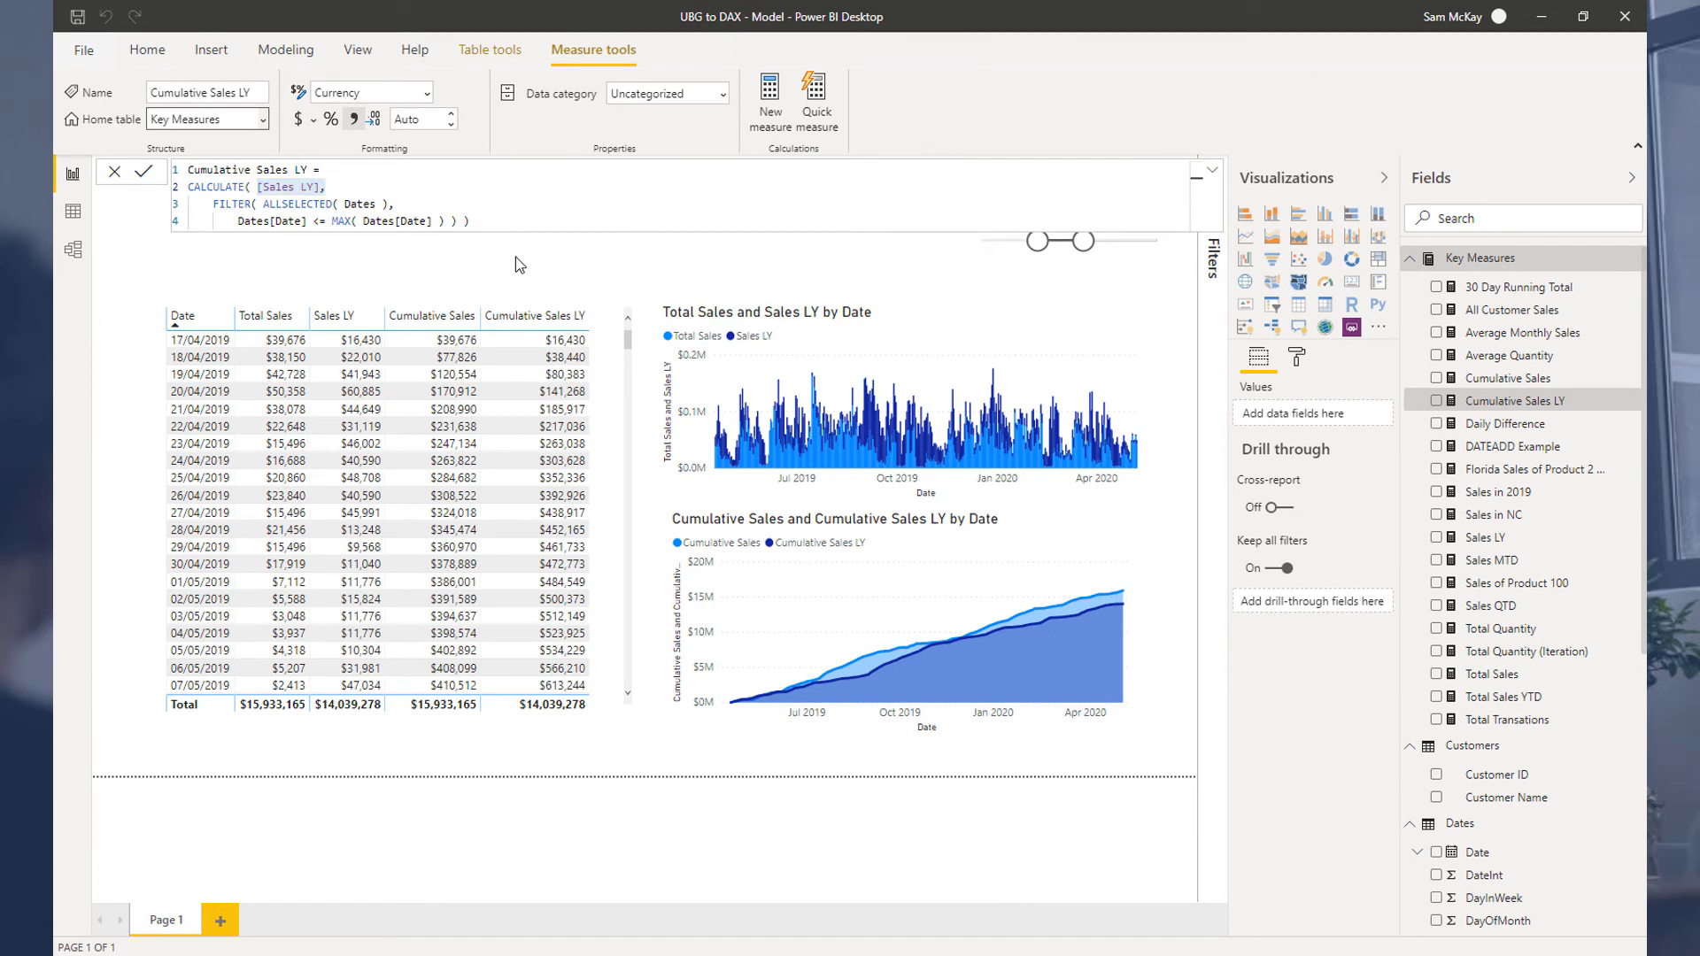
mouse_move(601, 289)
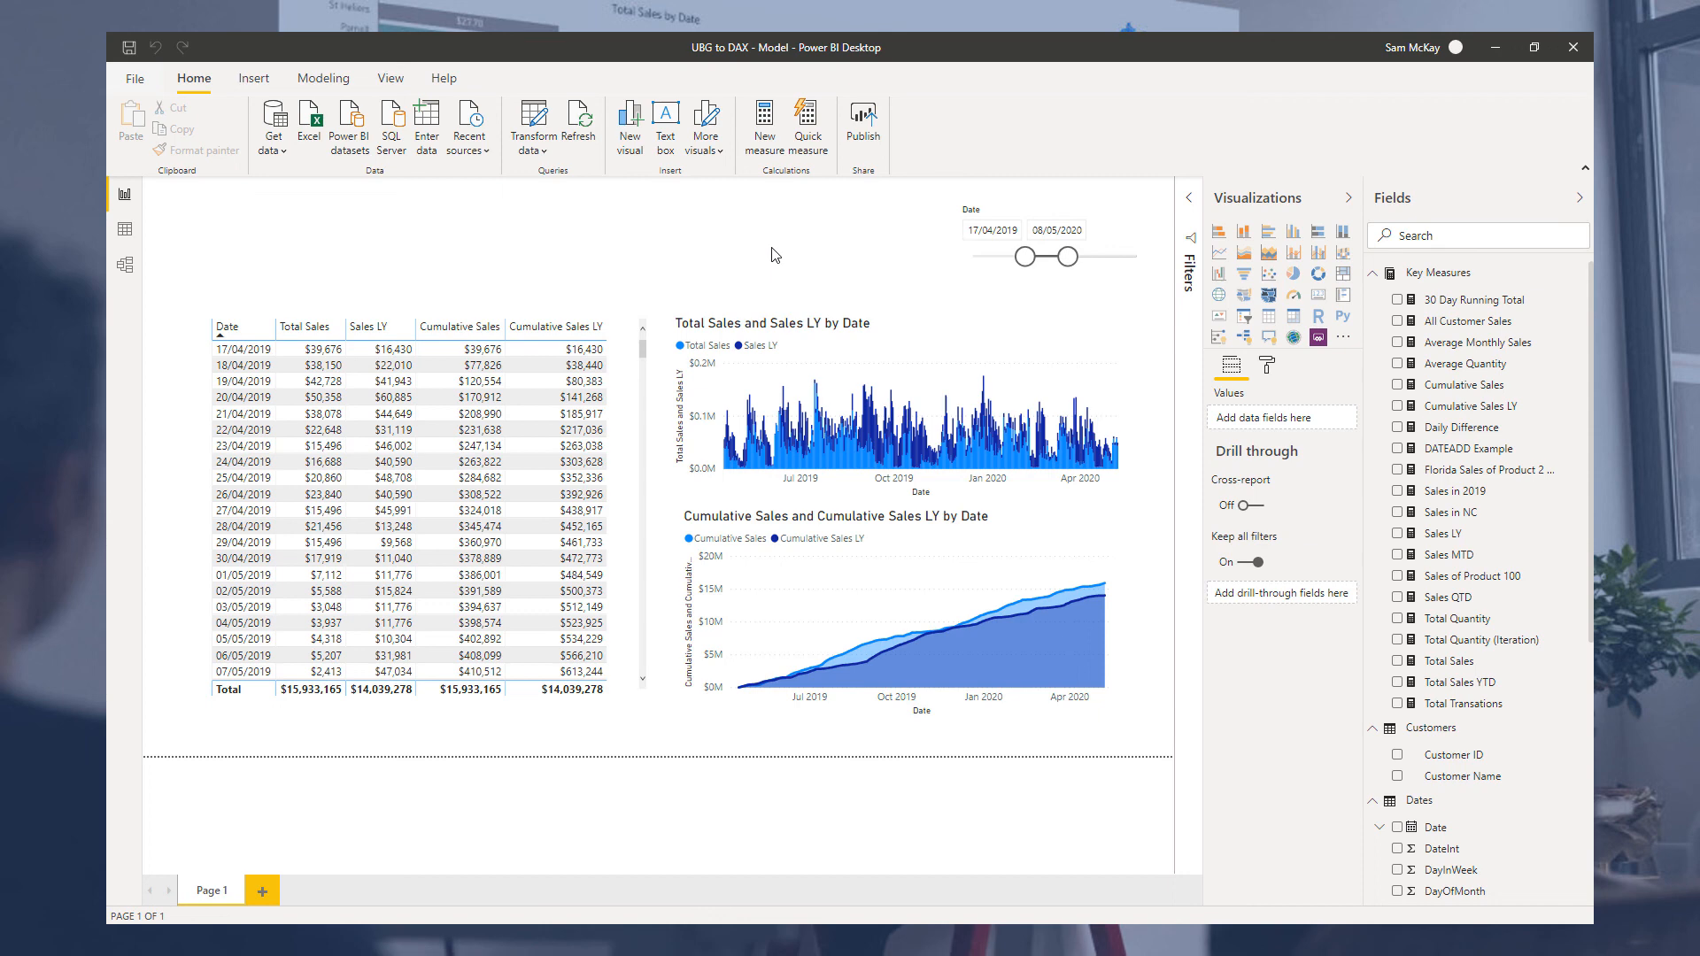
mouse_move(1129, 368)
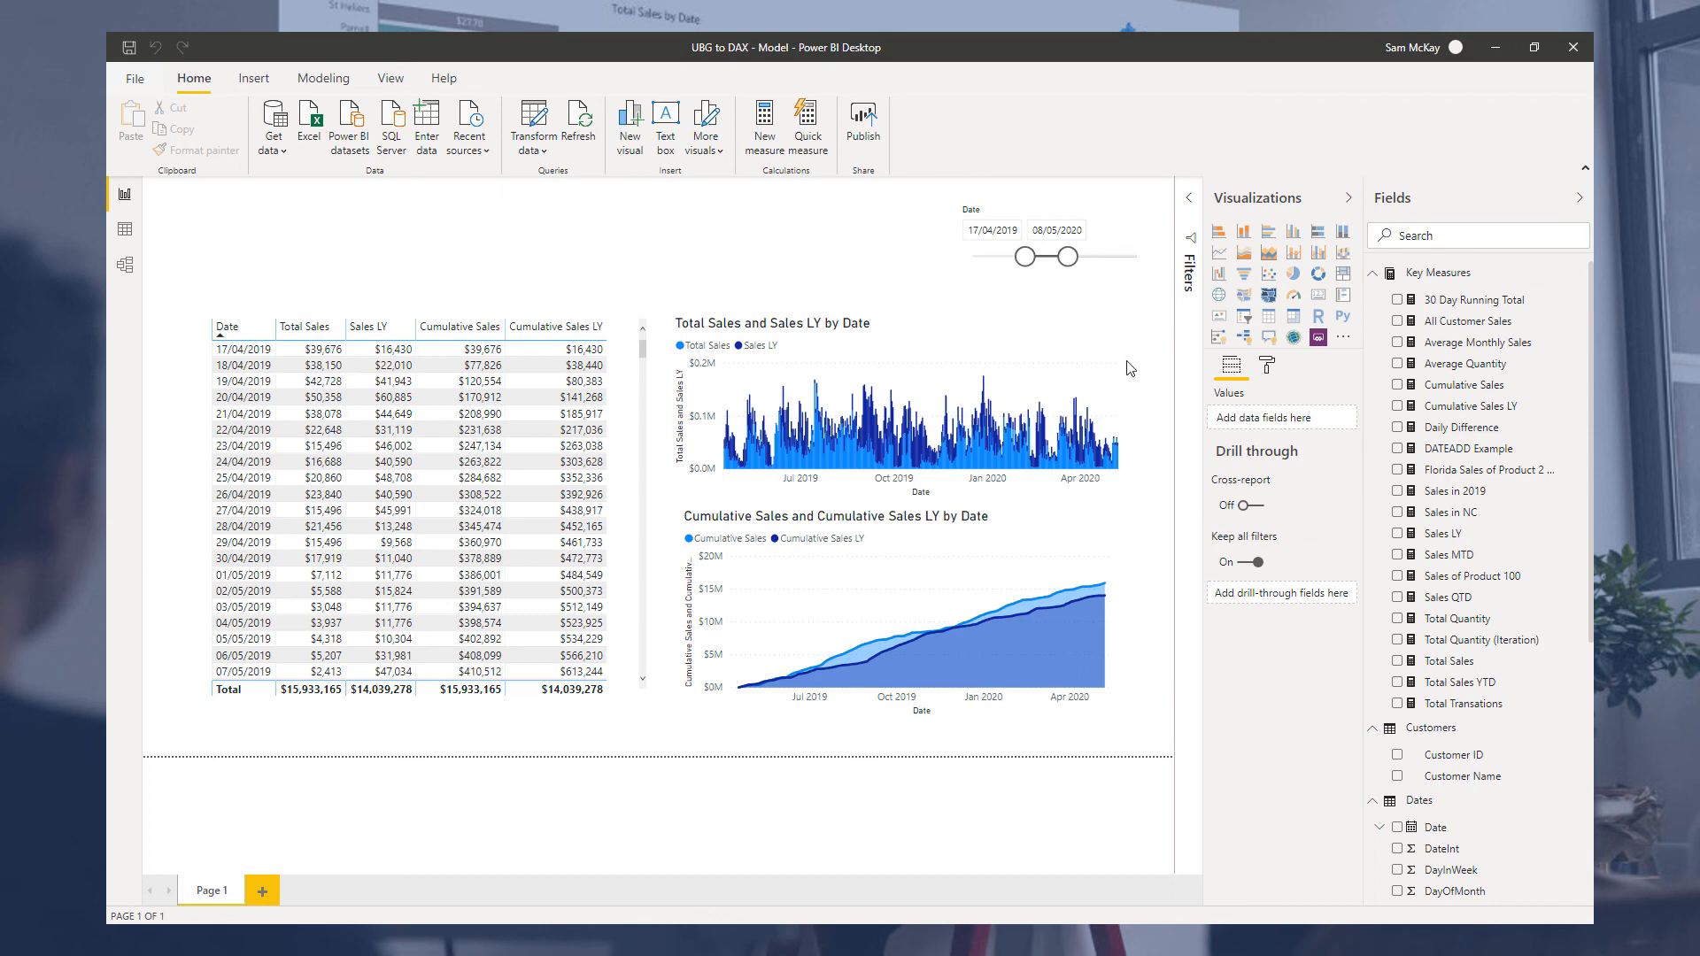